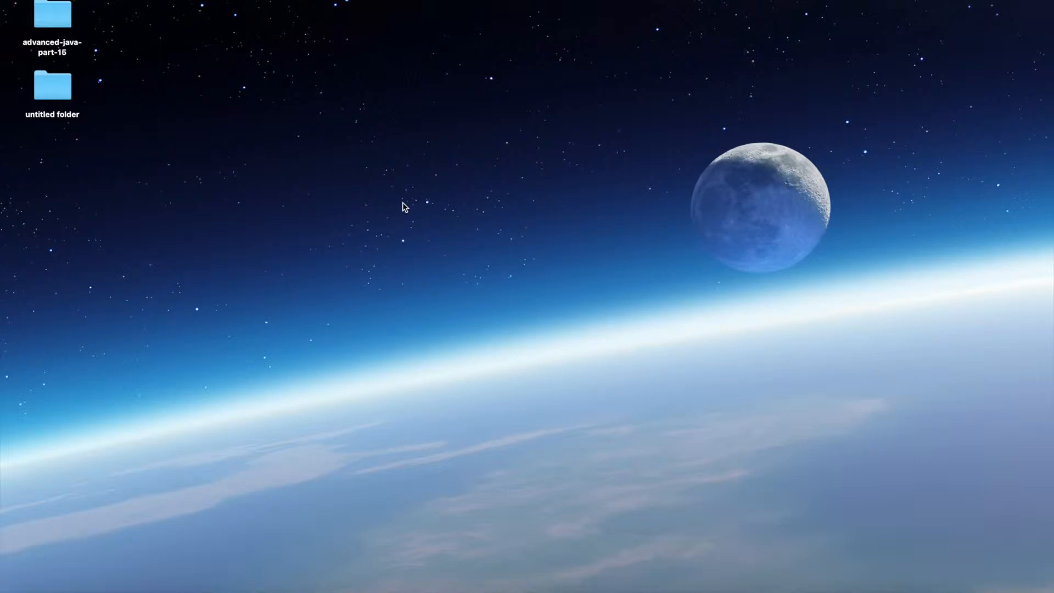
pyautogui.moveTo(475, 210)
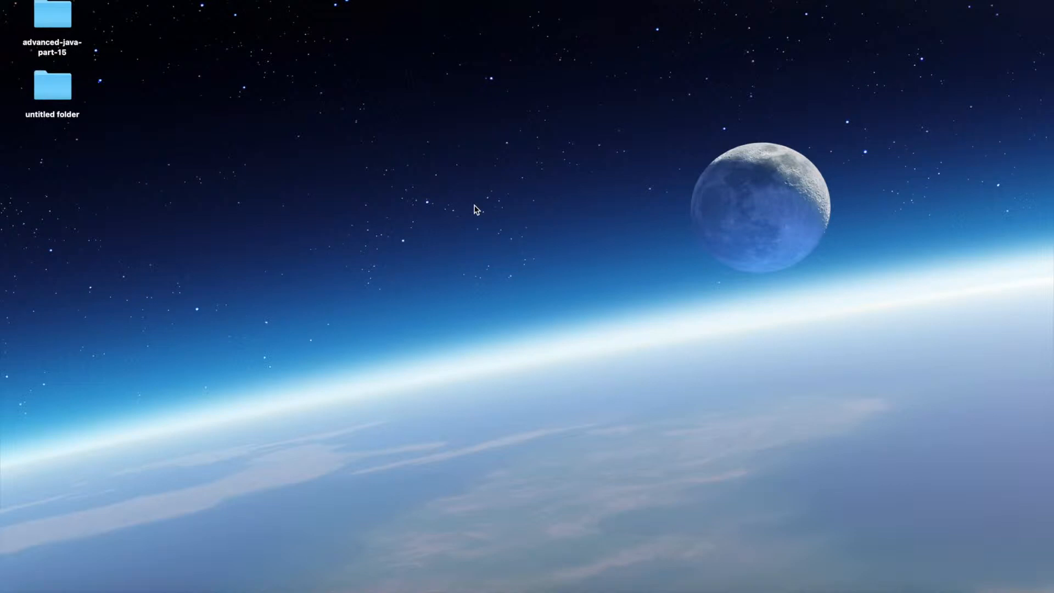
pyautogui.moveTo(452, 440)
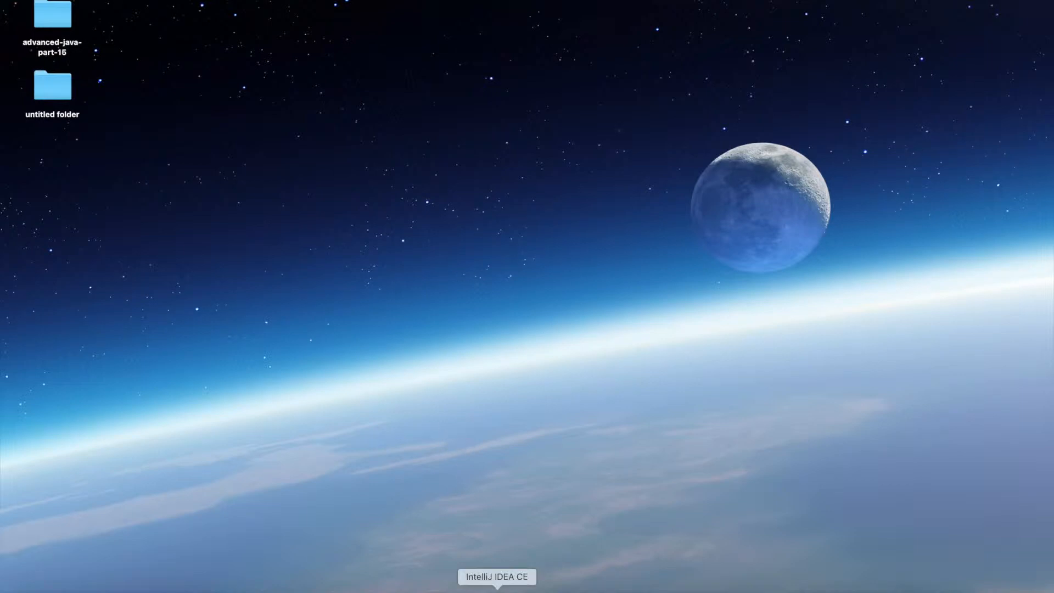
# - Show the IntelliJ IDEA CE Dock menu listing the open MyWeb project window
pyautogui.rightClick(496, 577)
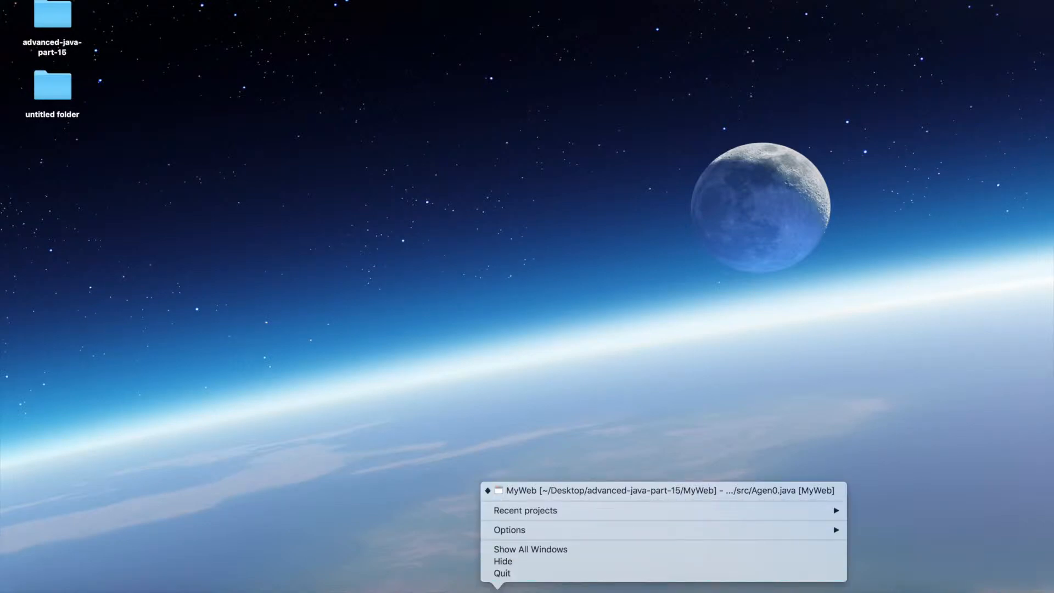
# - Create a new Java class named AgentHelloWorld in agent0's src folder
pyautogui.click(666, 490)
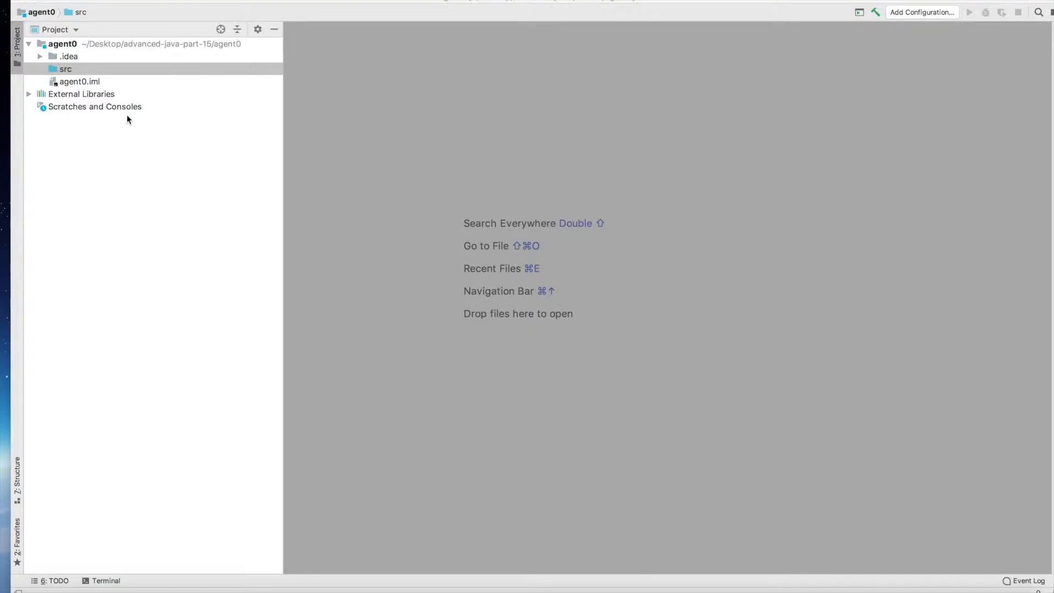
pyautogui.click(65, 68)
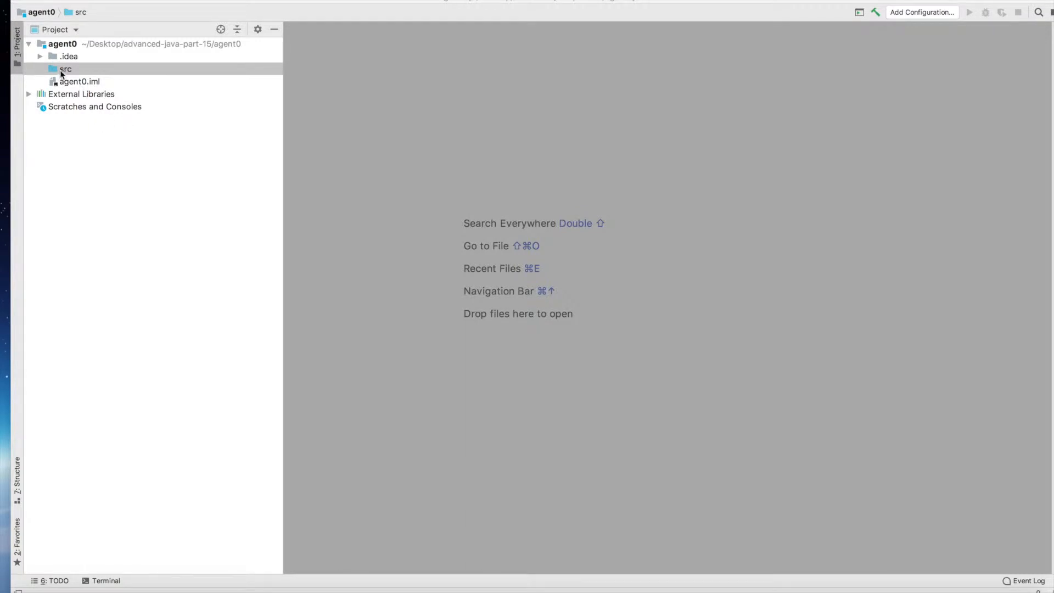
pyautogui.rightClick(65, 69)
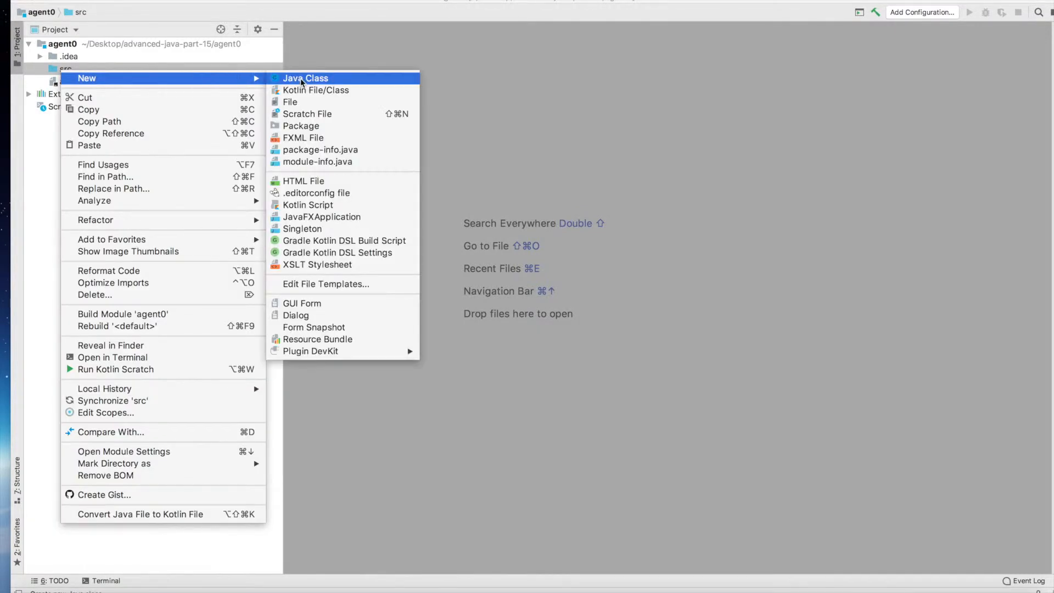
pyautogui.click(305, 78)
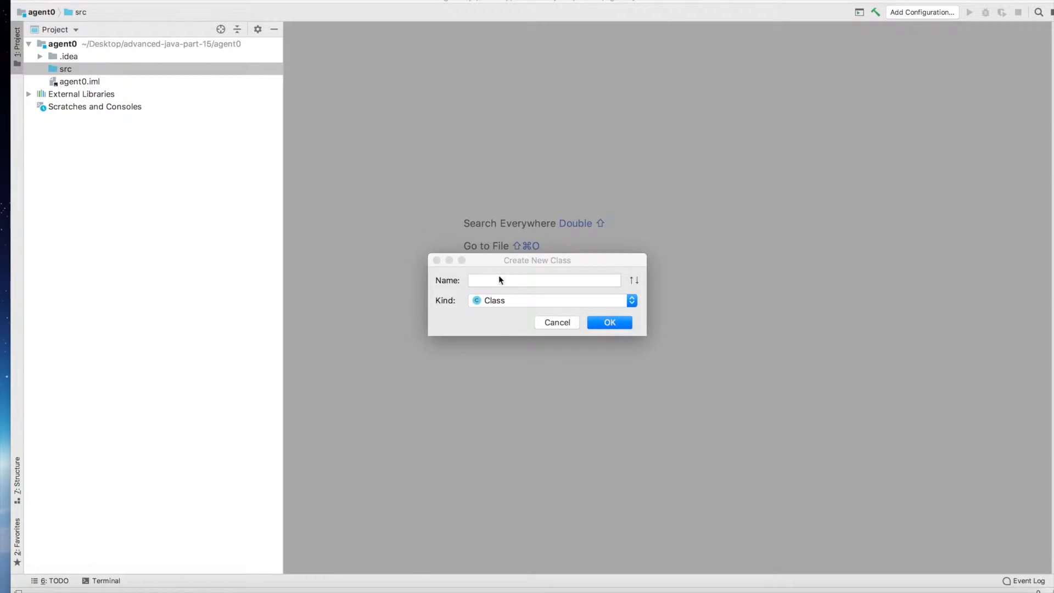
pyautogui.write('Agent')
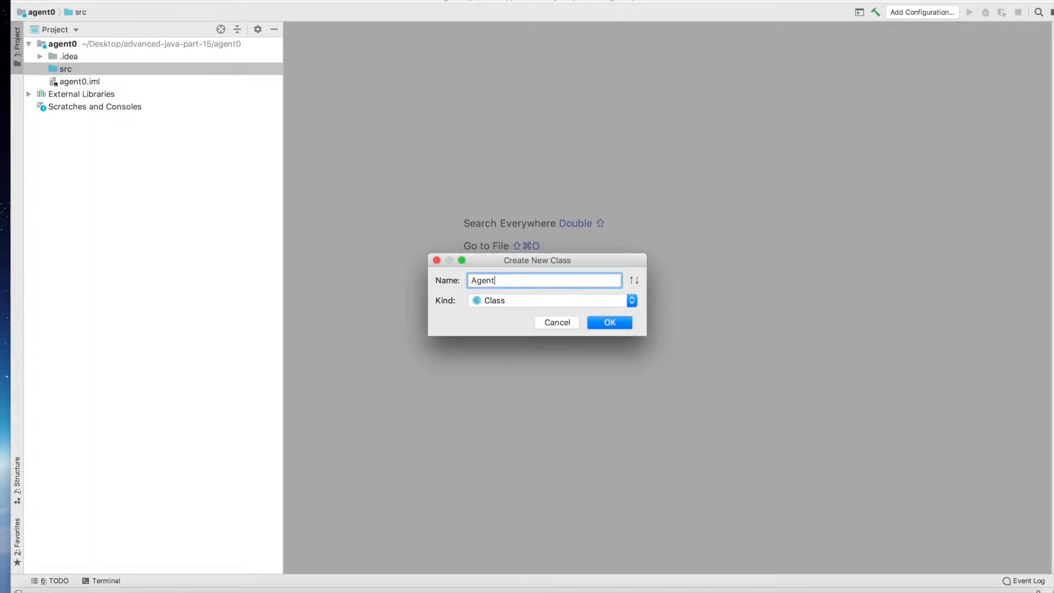
pyautogui.write('HelloWor')
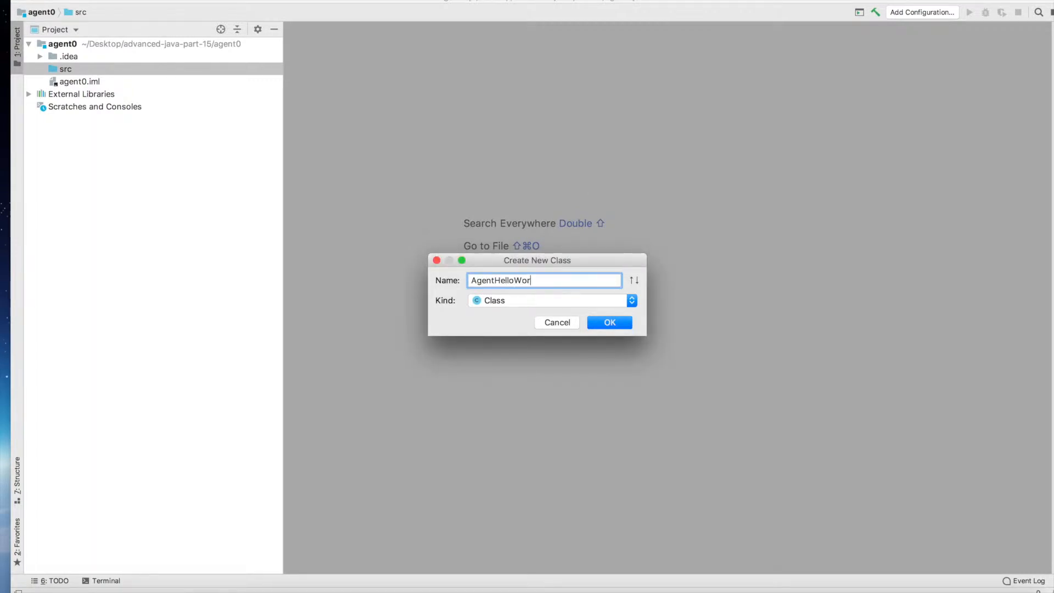
pyautogui.click(608, 322)
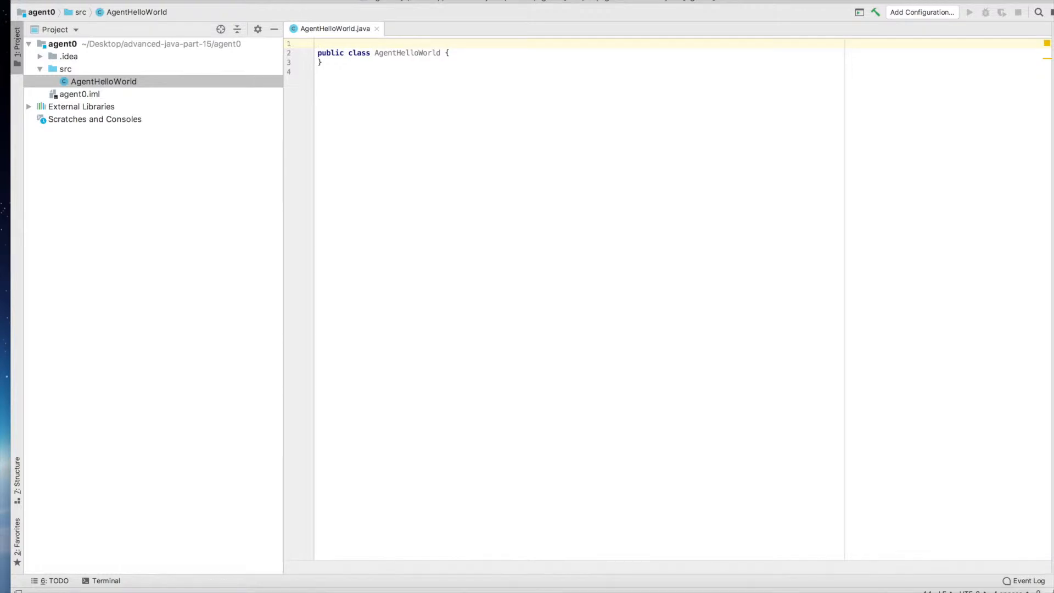
# - Add the import java.lang.instrument.Instrumentation; line to AgentHelloWorld
pyautogui.write('import')
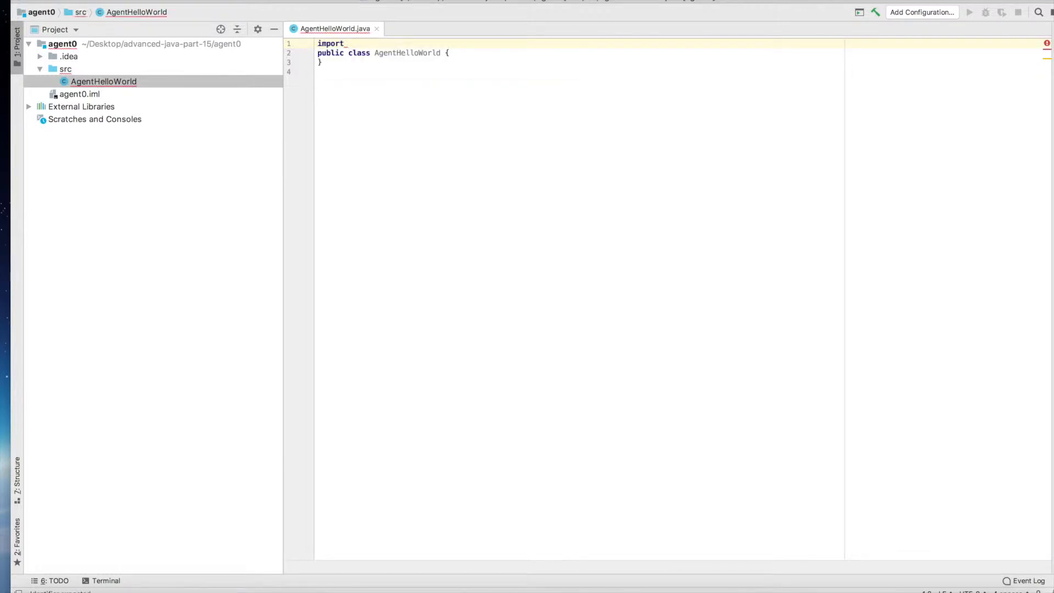
pyautogui.write('java')
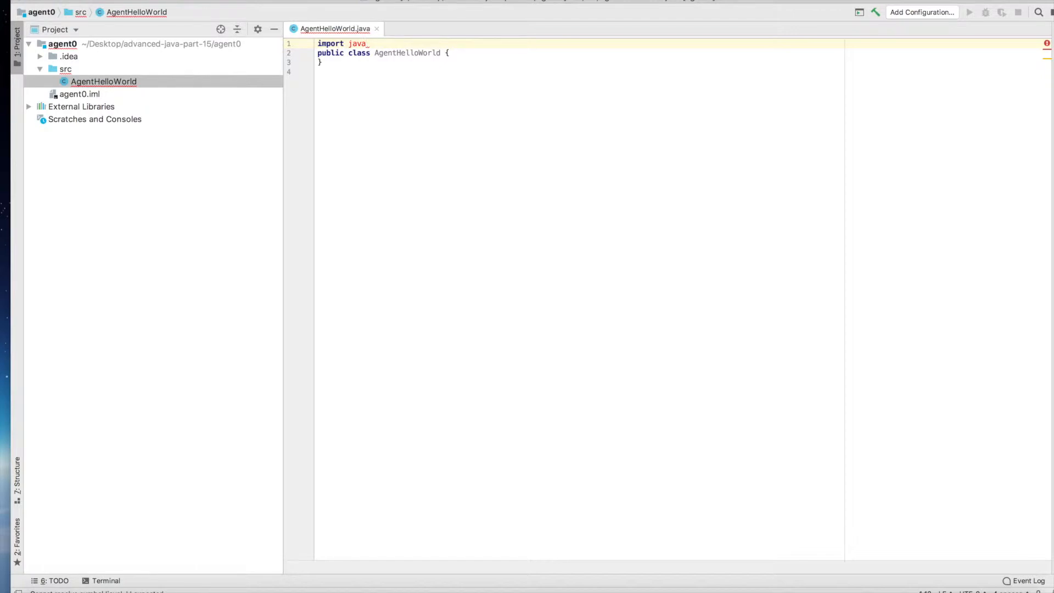
pyautogui.write('.')
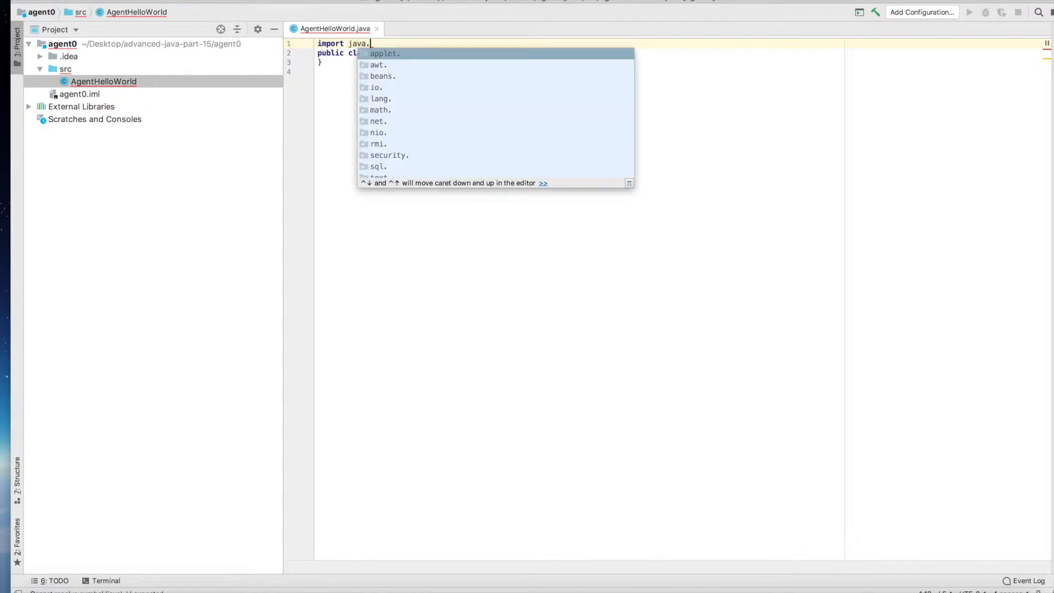
pyautogui.write('lang.instrument..')
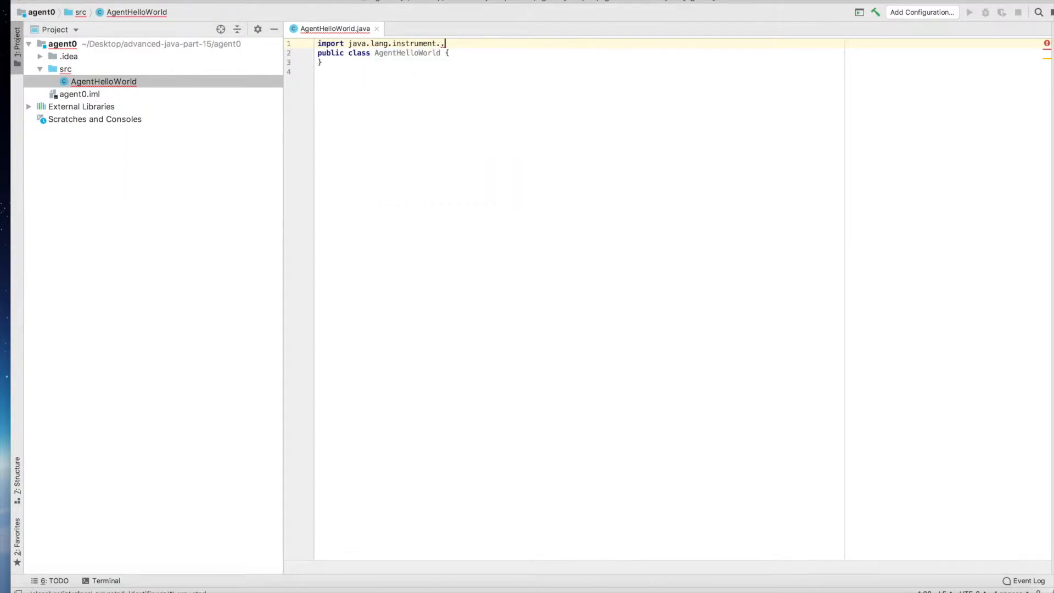
pyautogui.write('Instrumentation;')
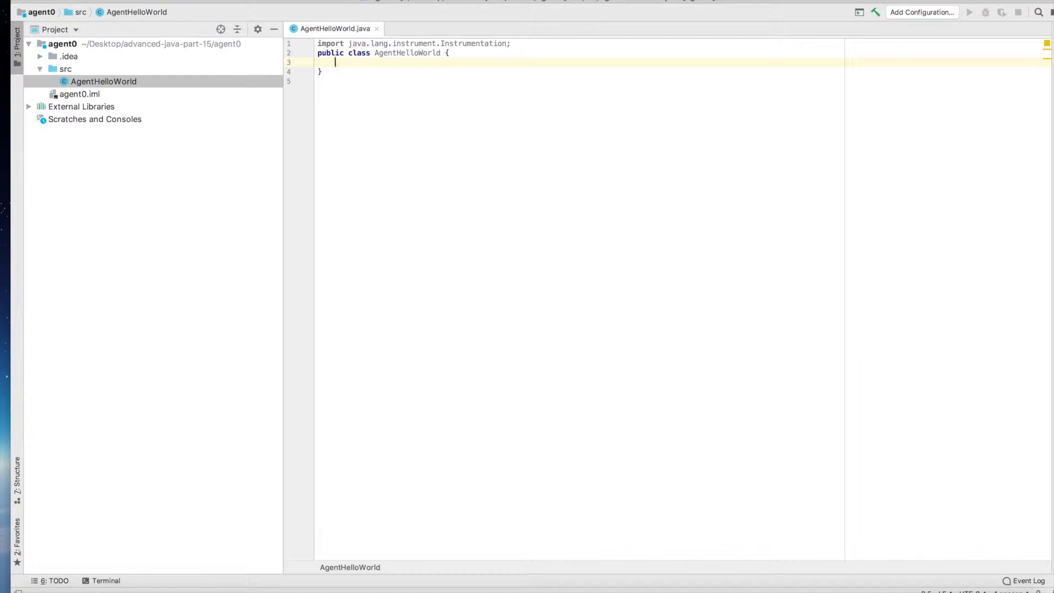
# - Declare public static void premain(String agentArgs, Instrumentation inst) with an empty body
pyautogui.write('public')
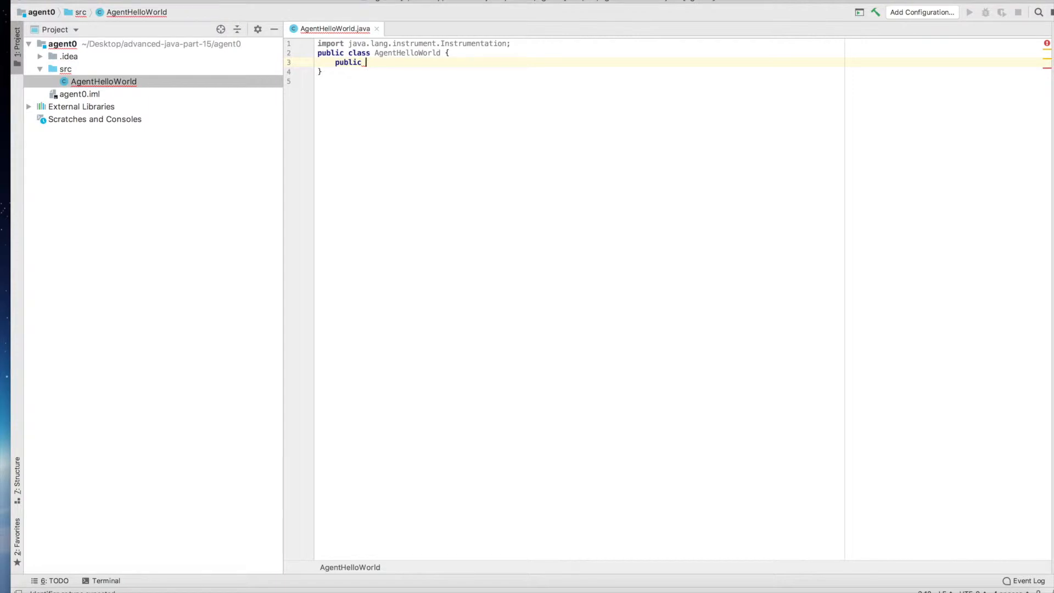
pyautogui.write('static')
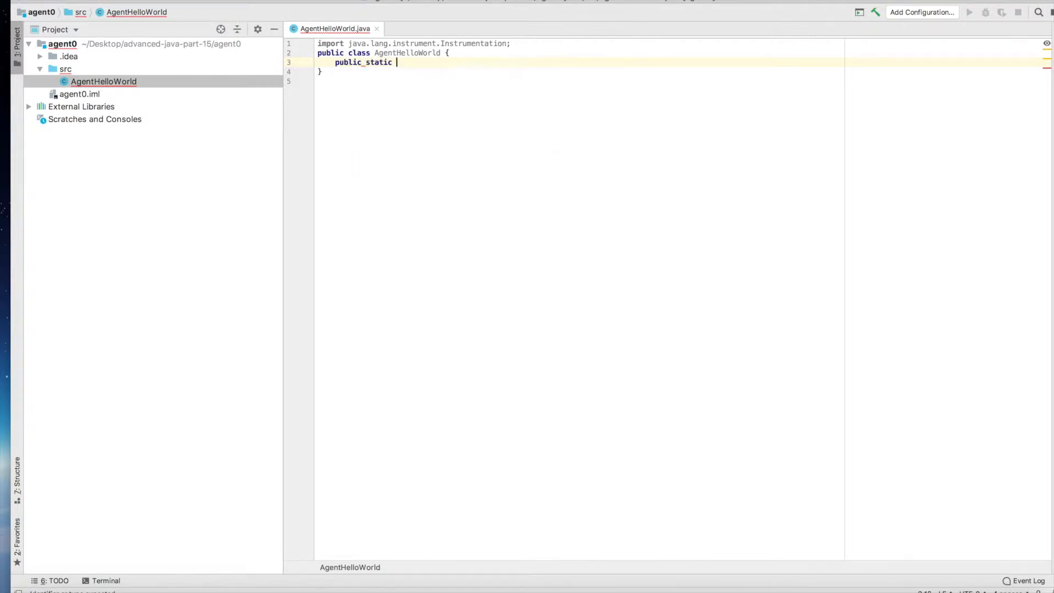
pyautogui.write('void main)')
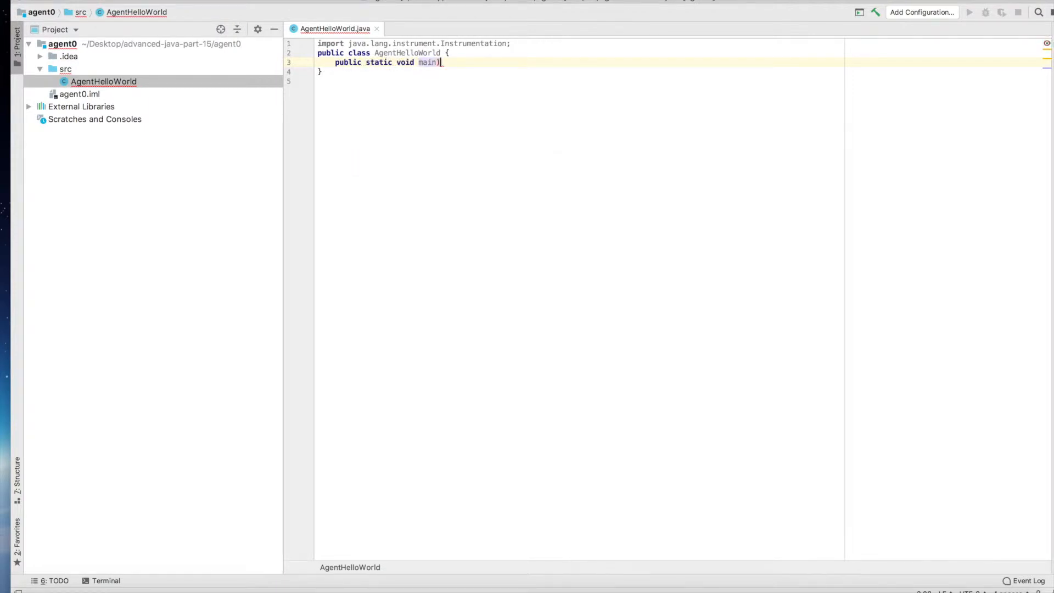
pyautogui.write('(')
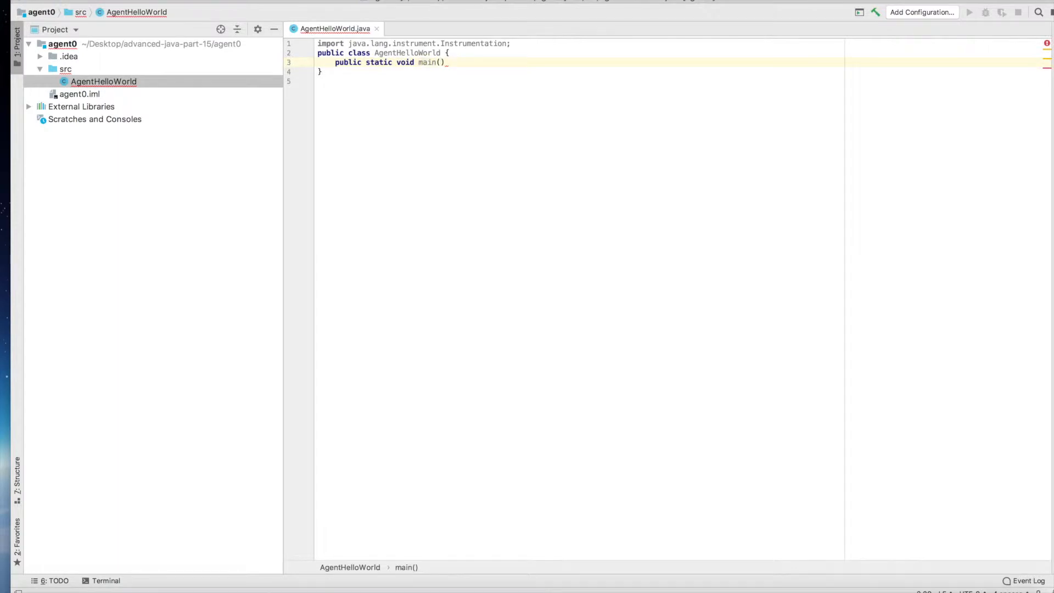
pyautogui.write('String Ar')
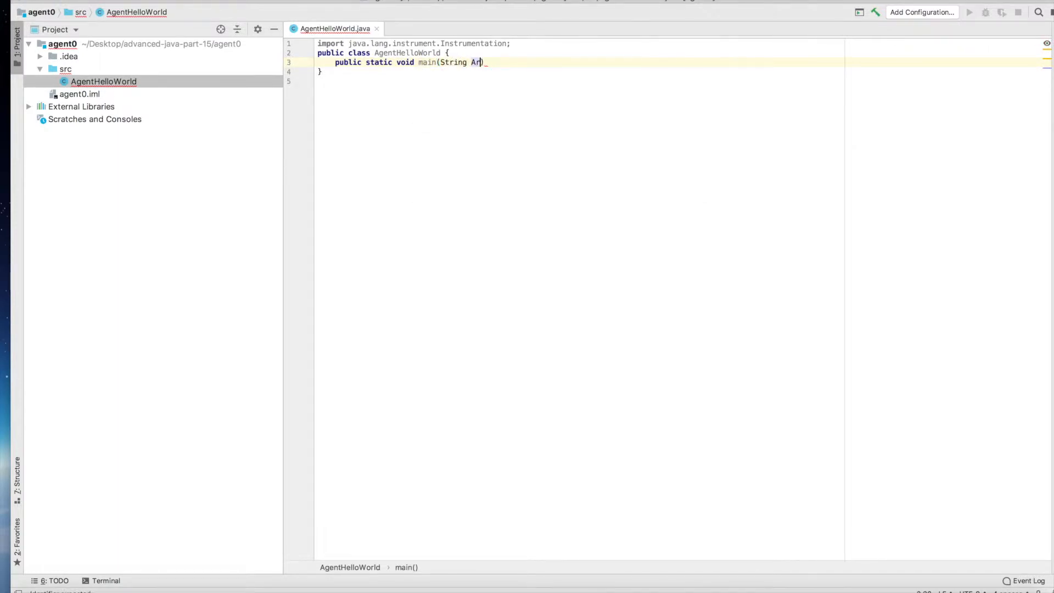
pyautogui.write('gs')
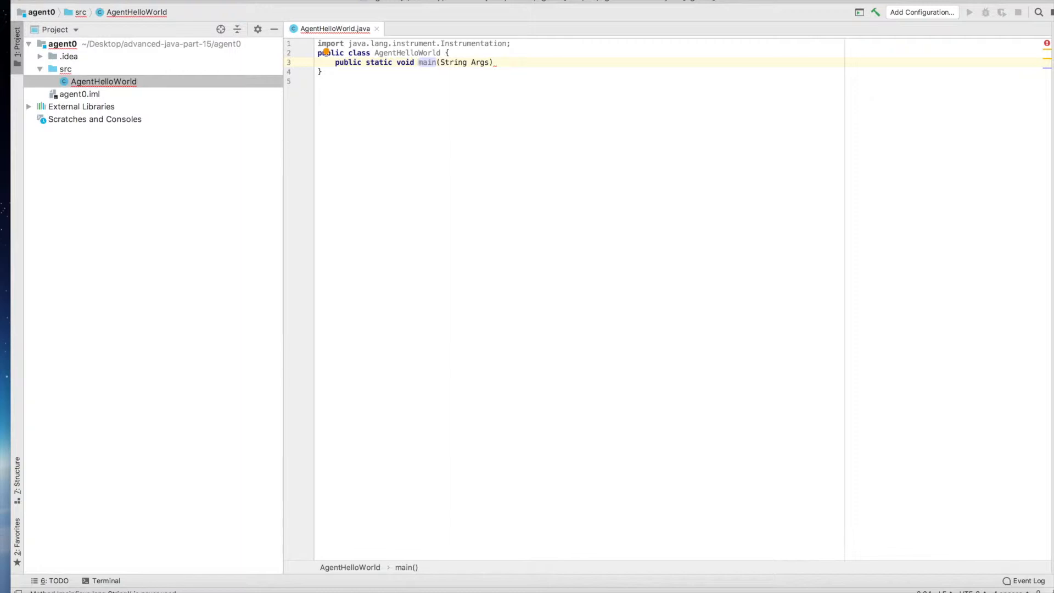
pyautogui.write('pre')
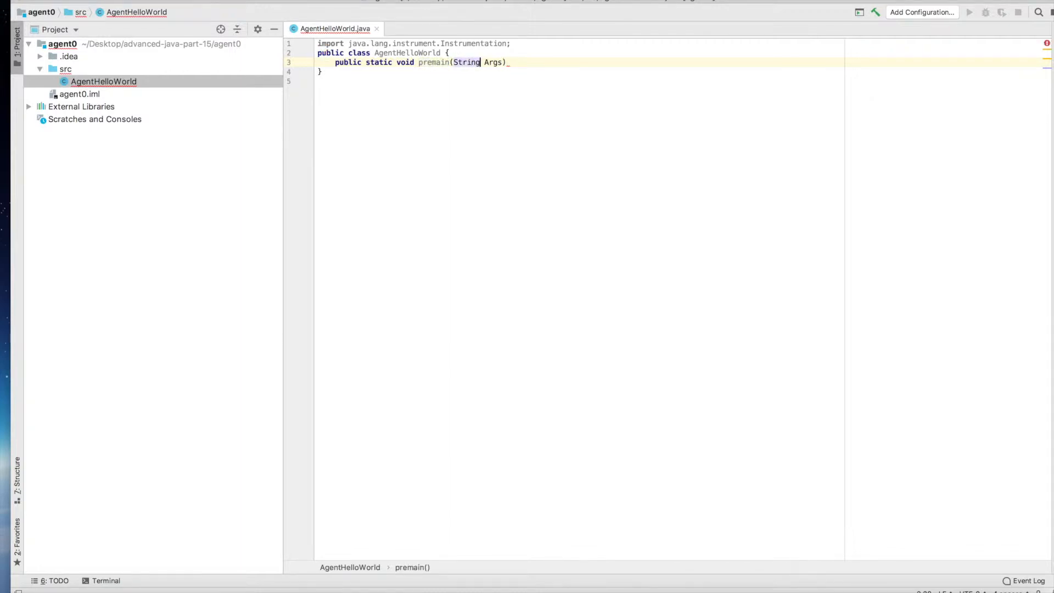
pyautogui.write('agen')
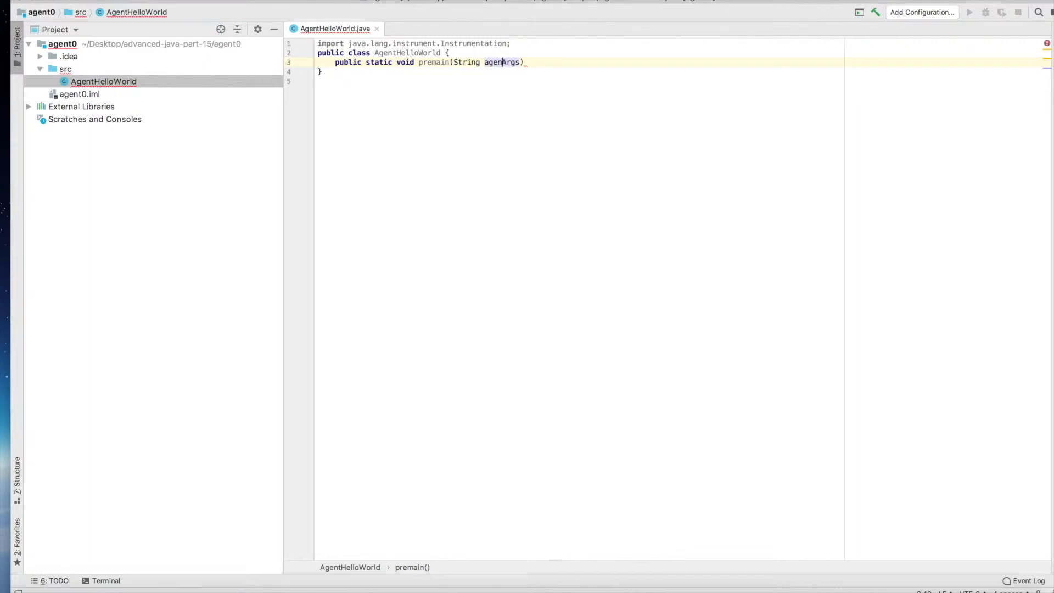
pyautogui.write('t,')
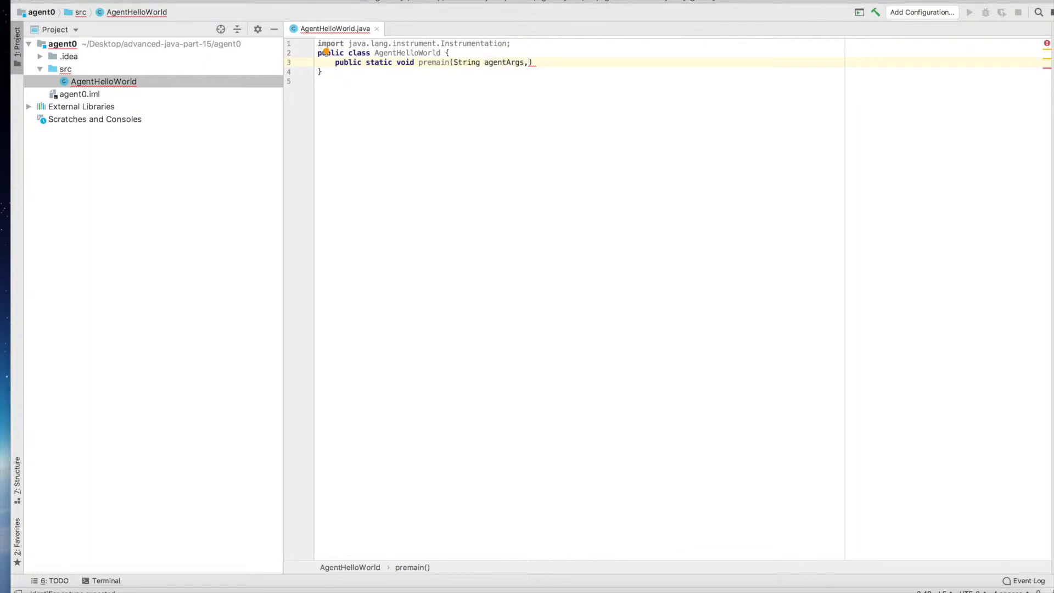
pyautogui.write('Instrumentation inst')
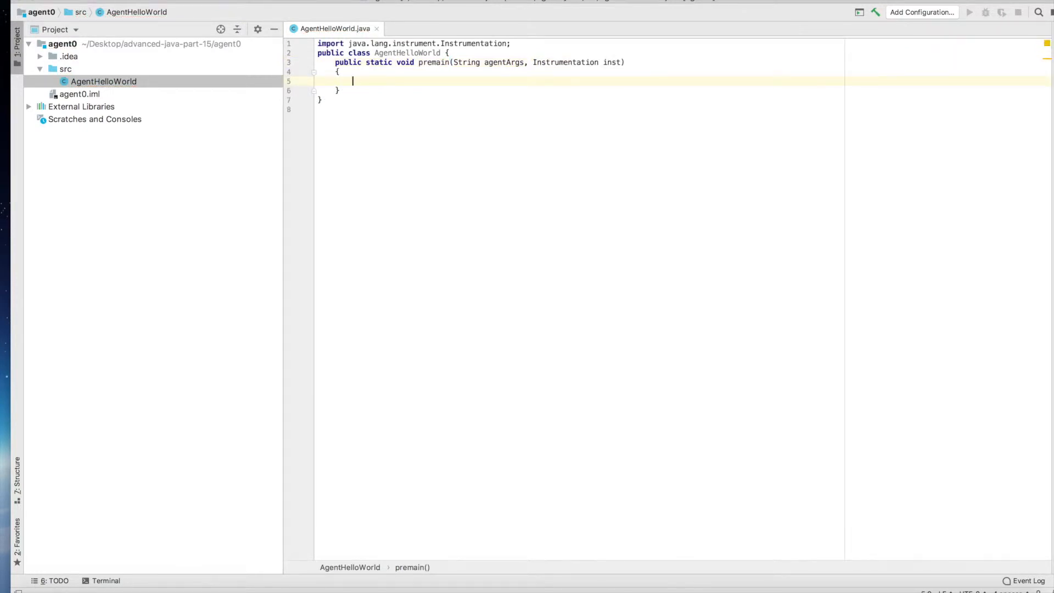
# - Make premain print "Hello World Agent works fine!" via System.out.println
pyautogui.write('System.')
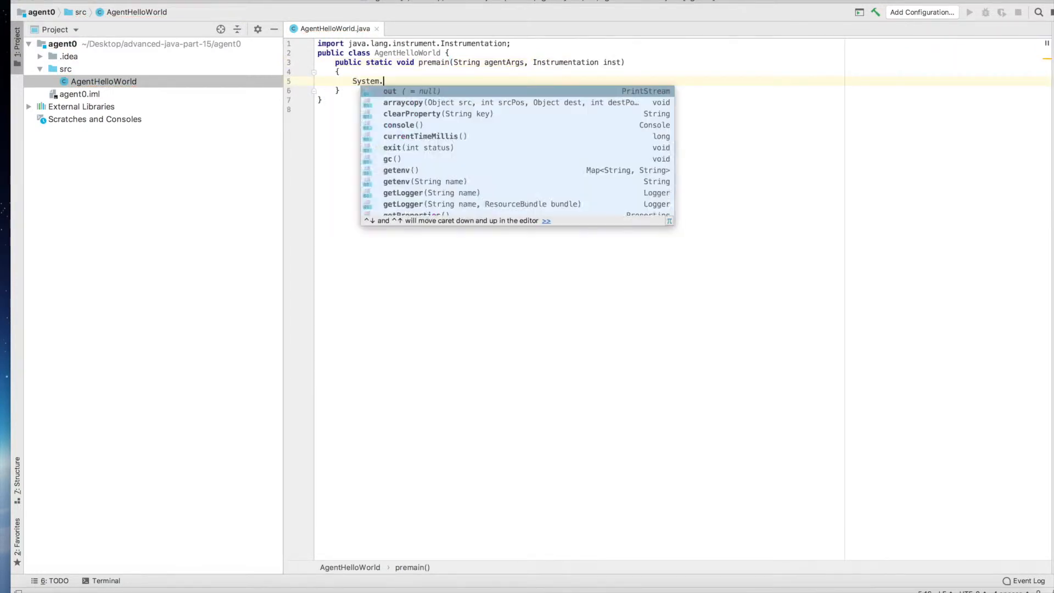
pyautogui.write('out.p')
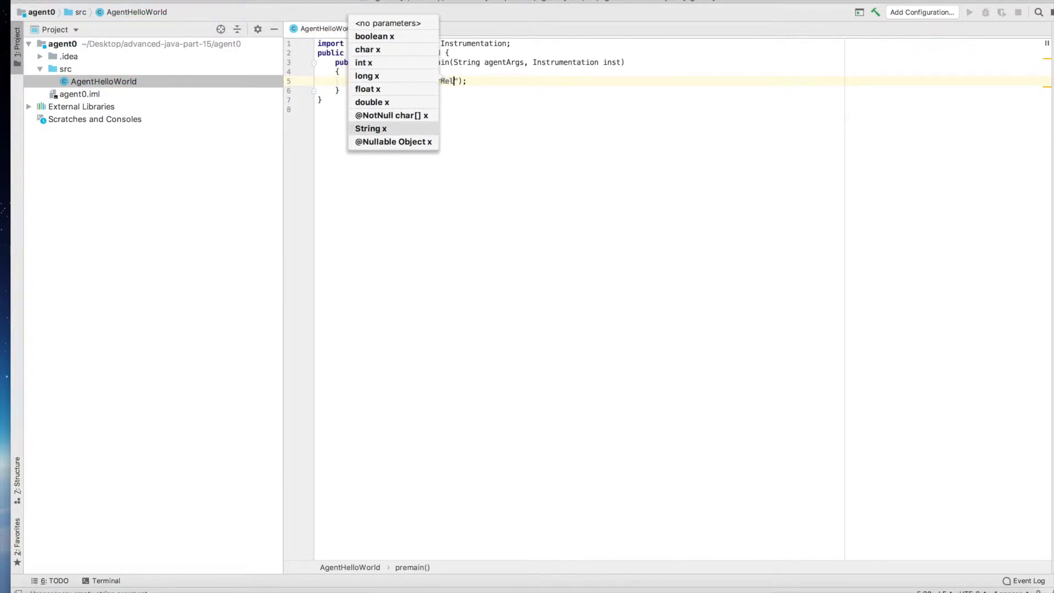
pyautogui.write('World Agent works fine!')
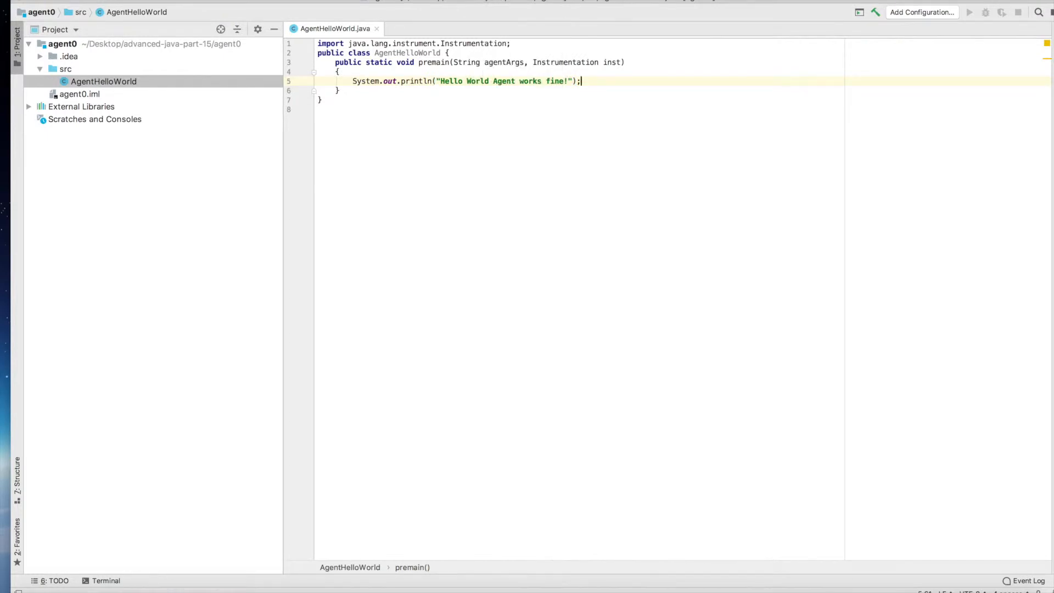
pyautogui.moveTo(238, 80)
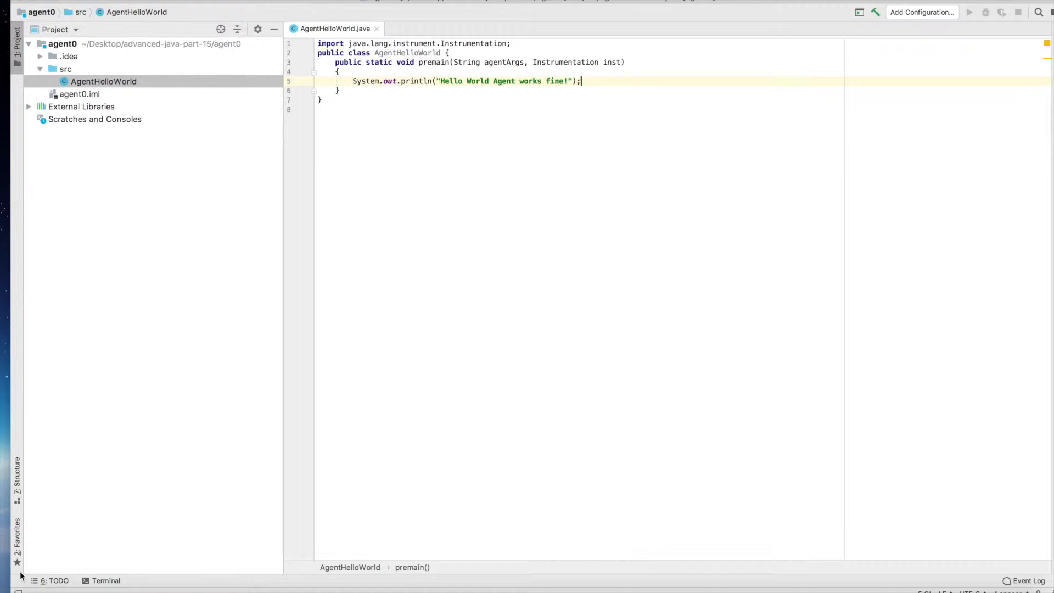
pyautogui.moveTo(198, 445)
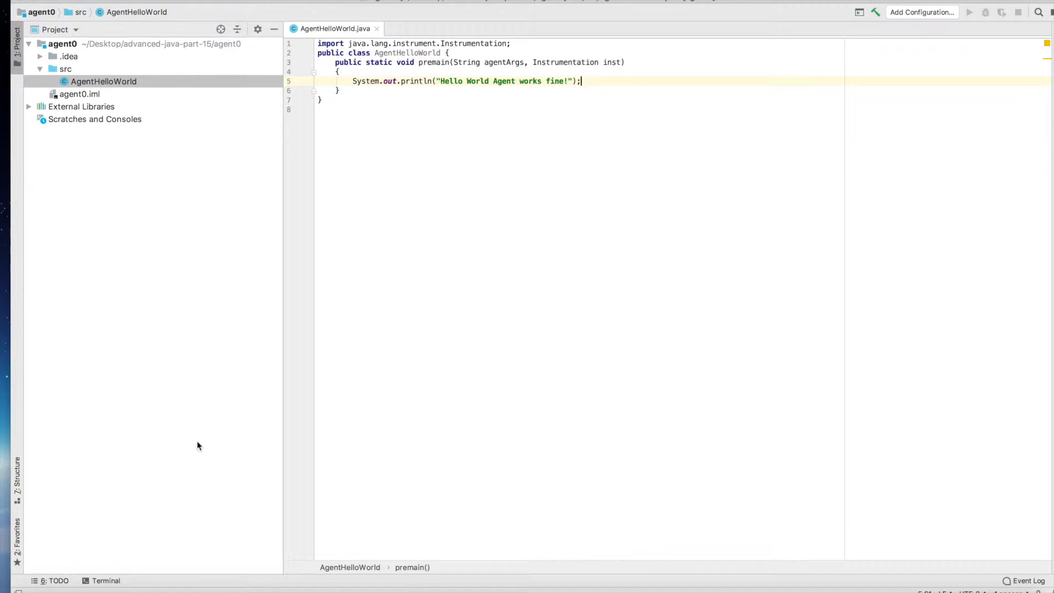
pyautogui.moveTo(190, 484)
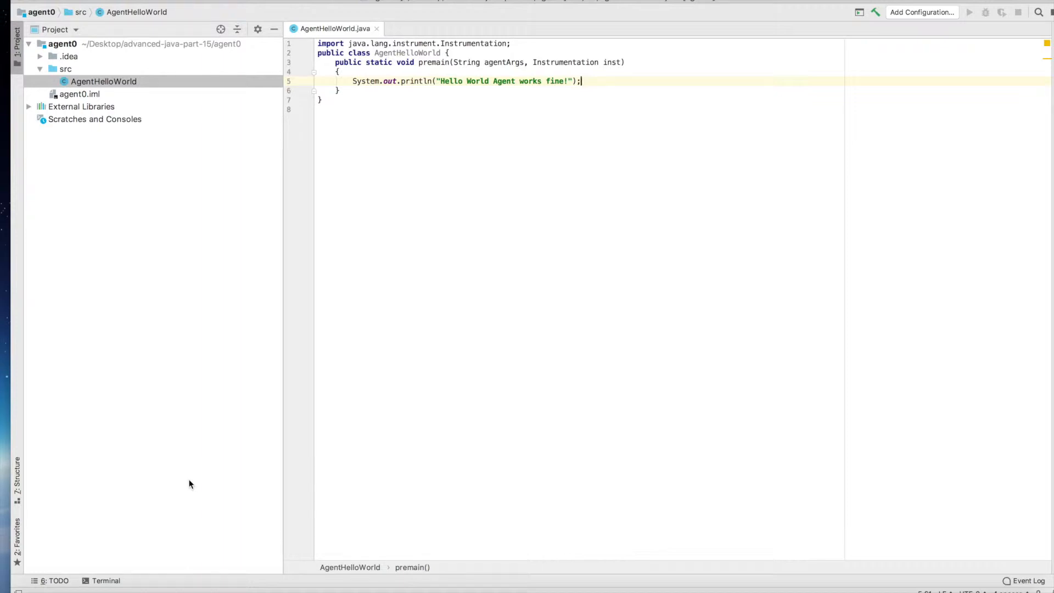
pyautogui.moveTo(112, 563)
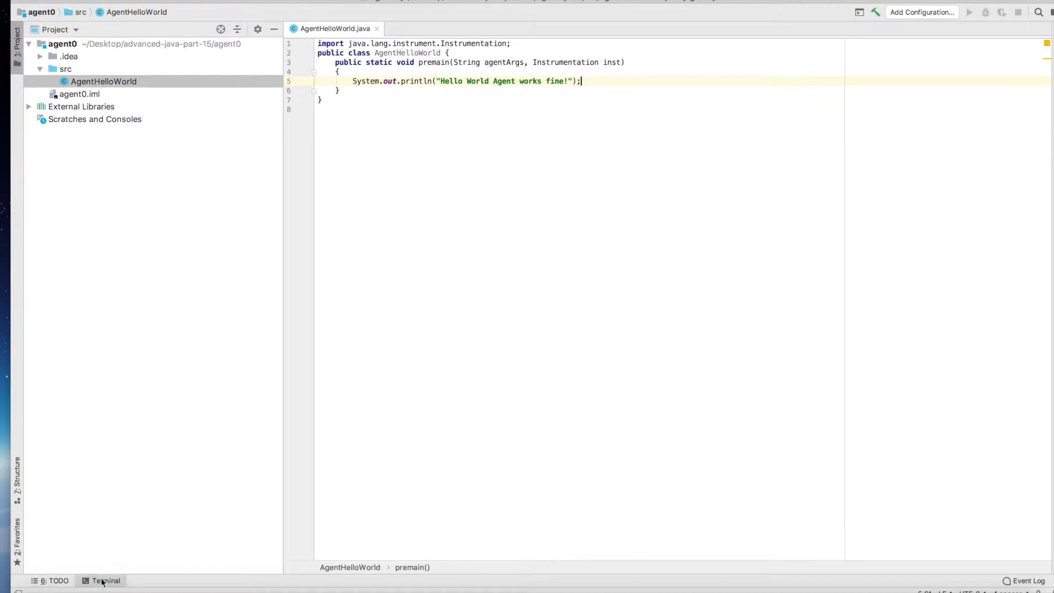
pyautogui.moveTo(122, 389)
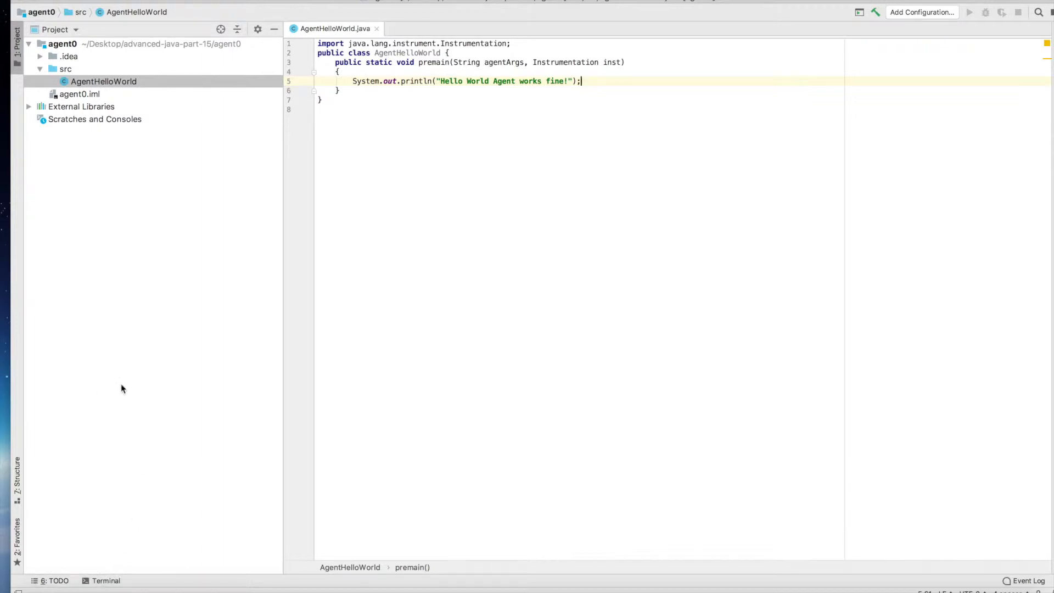
pyautogui.moveTo(120, 396)
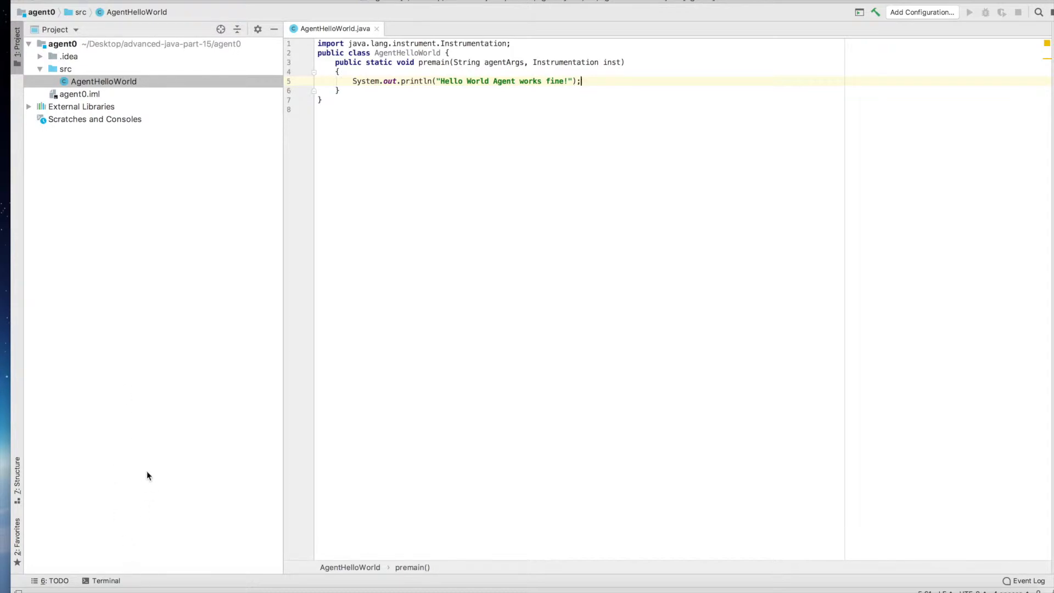
# - Compile AgentHelloWorld.java with javac from the built-in terminal in src
pyautogui.click(105, 580)
pyautogui.write('cd src')
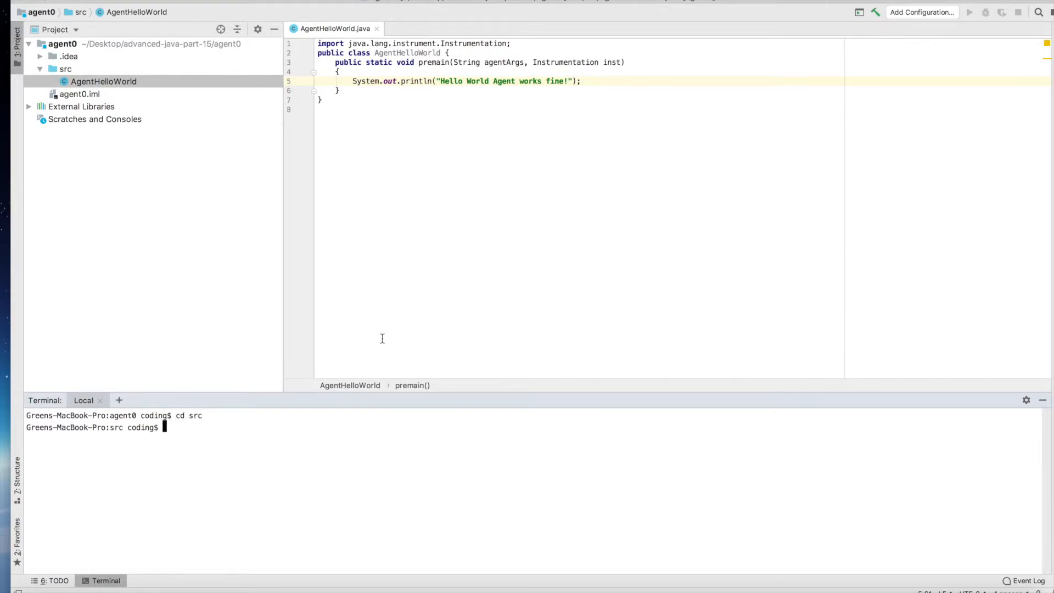
pyautogui.write('java')
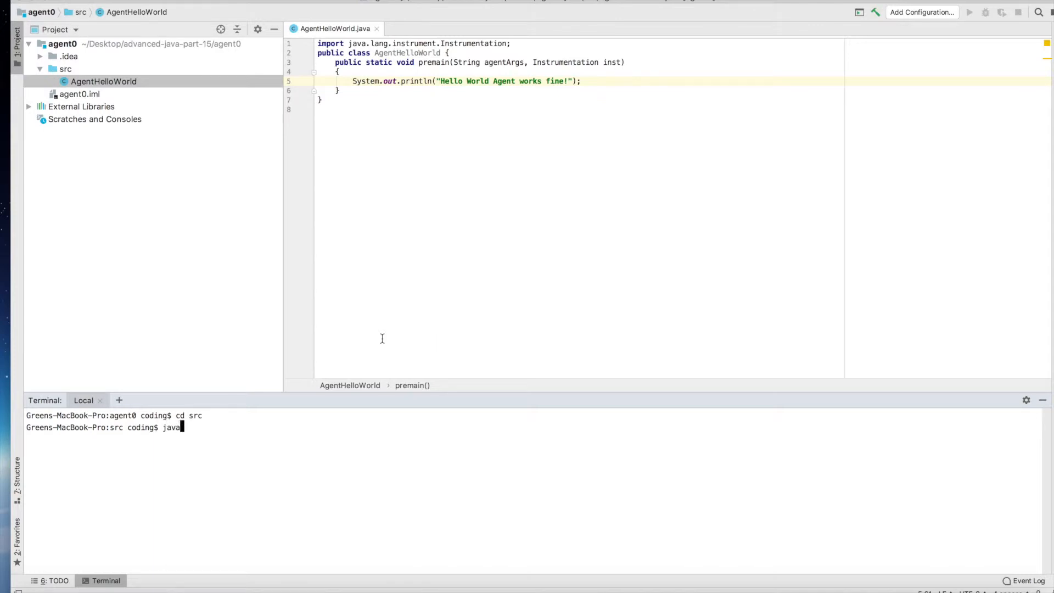
pyautogui.write('c')
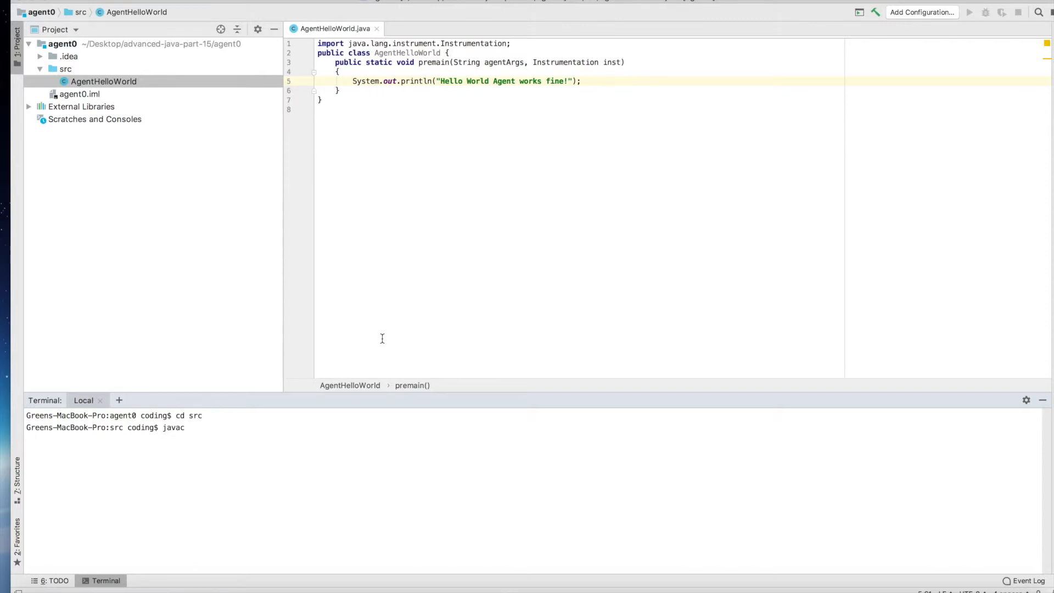
pyautogui.write('AgentHelloWorld.java')
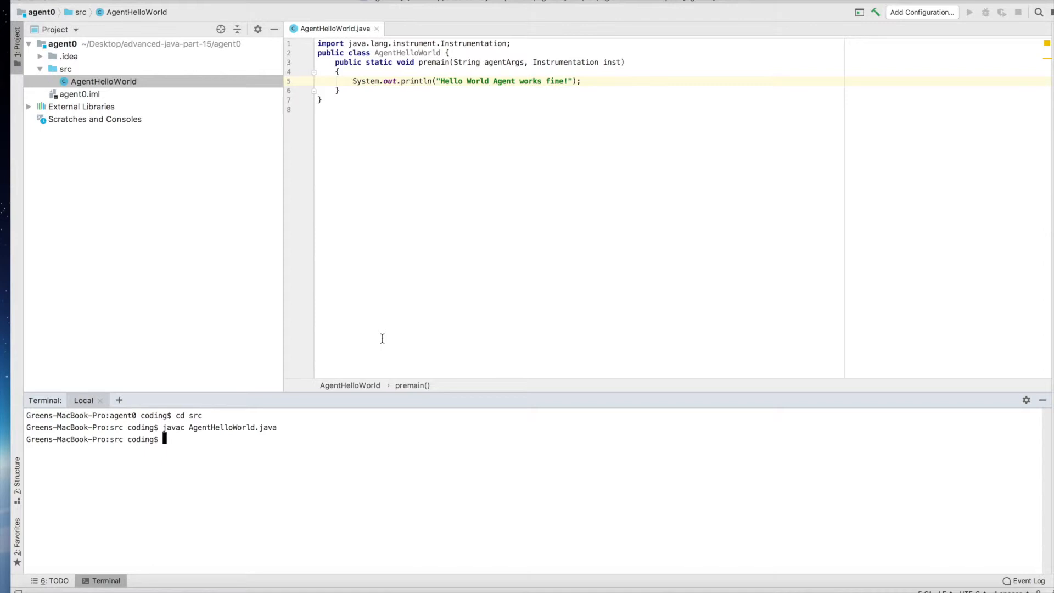
# - Package AgentHelloWorld.class into Agent0.jar with jar cvf, then begin a vi command
pyautogui.write('jar c')
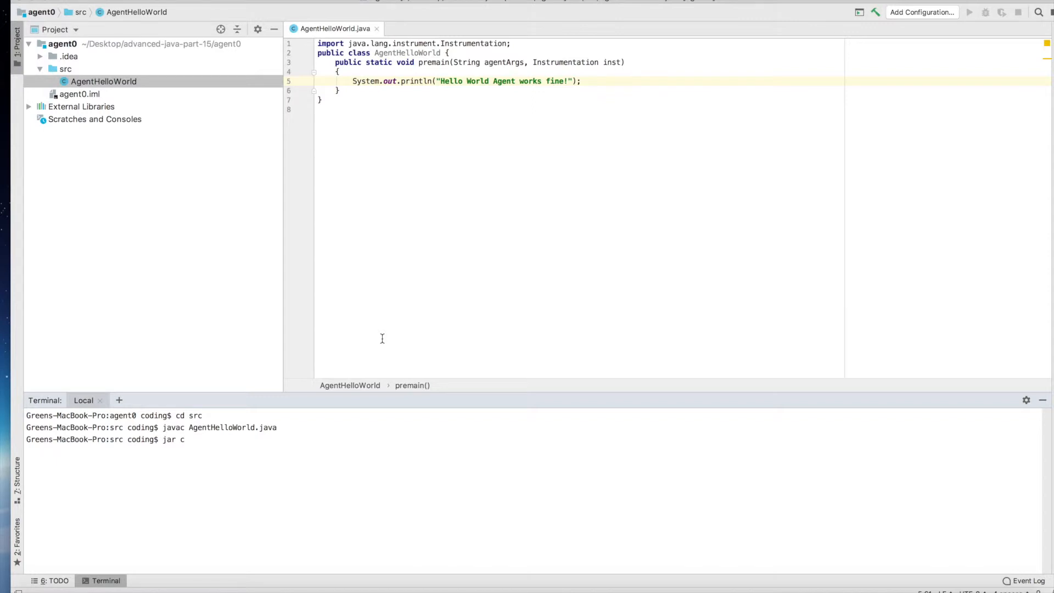
pyautogui.write('vf')
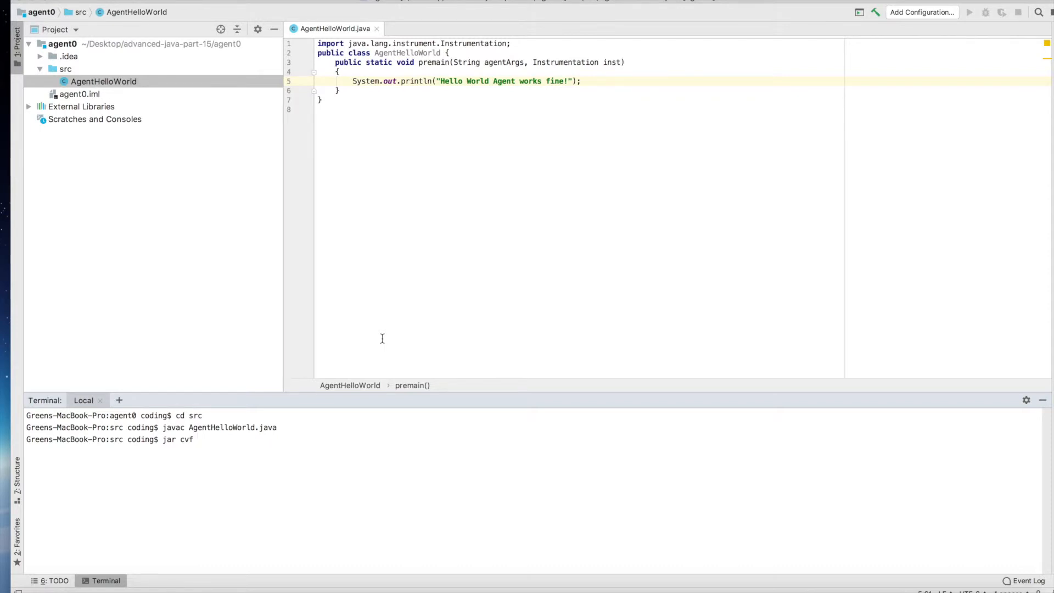
pyautogui.write('Hello')
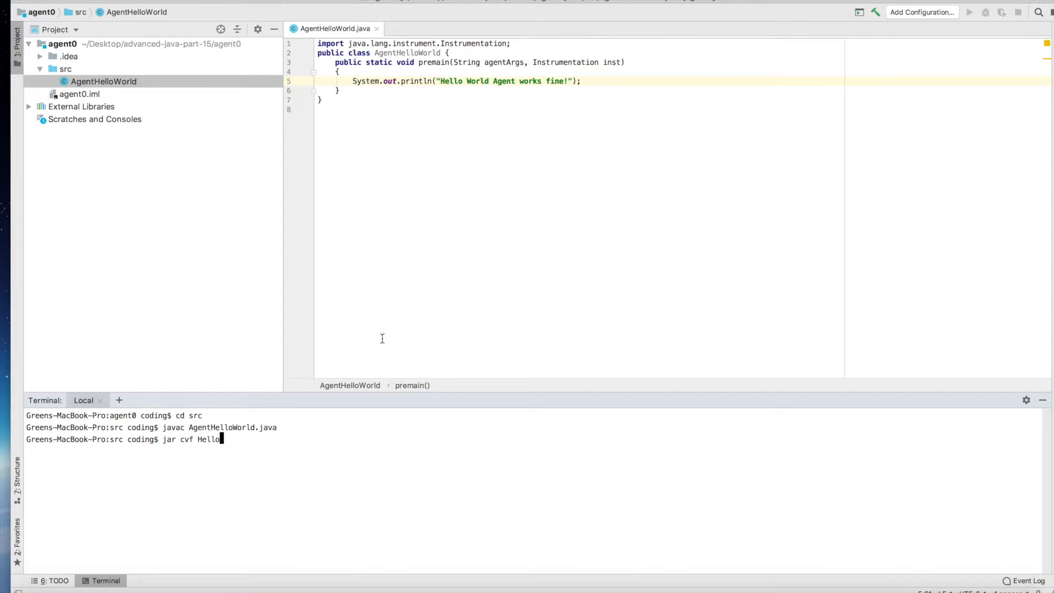
pyautogui.write('A')
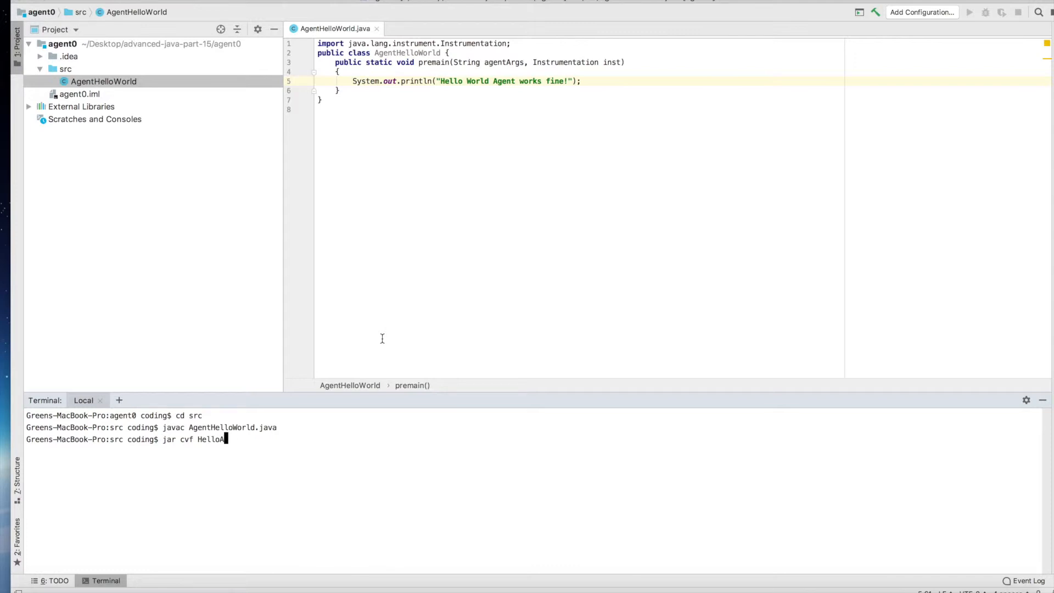
pyautogui.write('e')
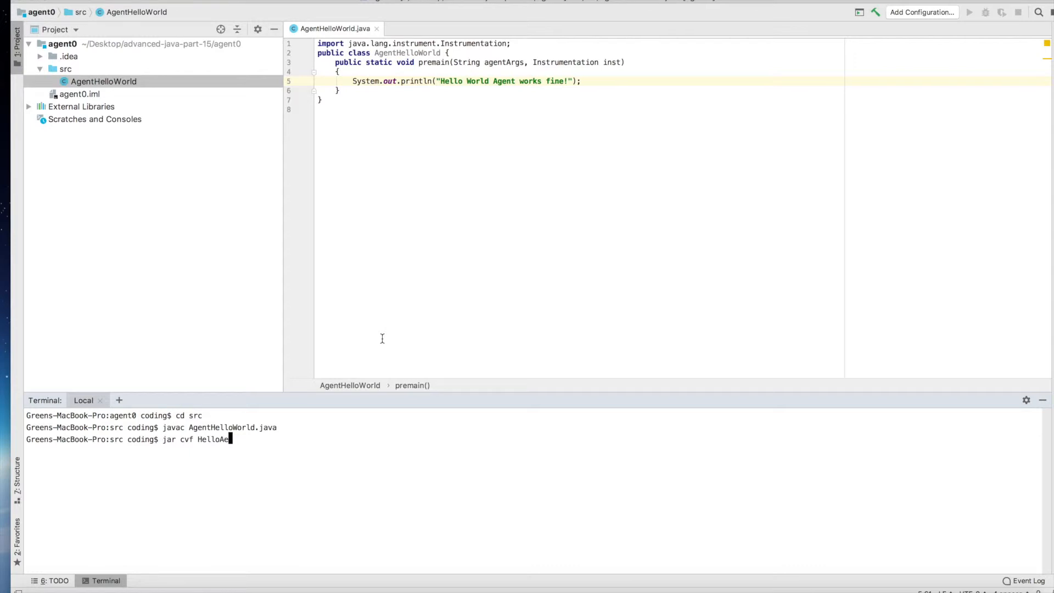
pyautogui.press('Backspace')
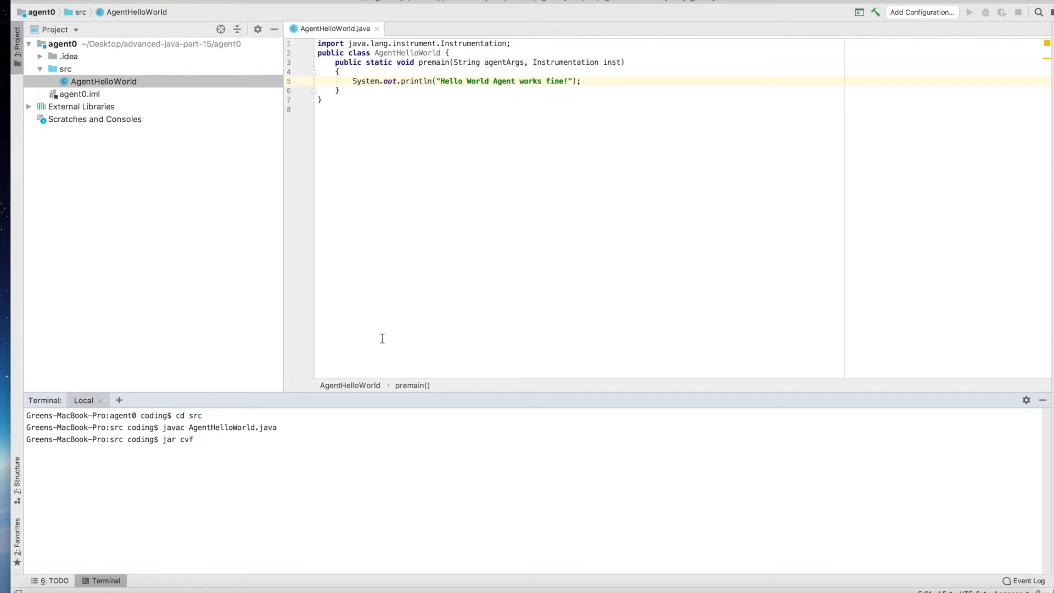
pyautogui.write('Agent0.')
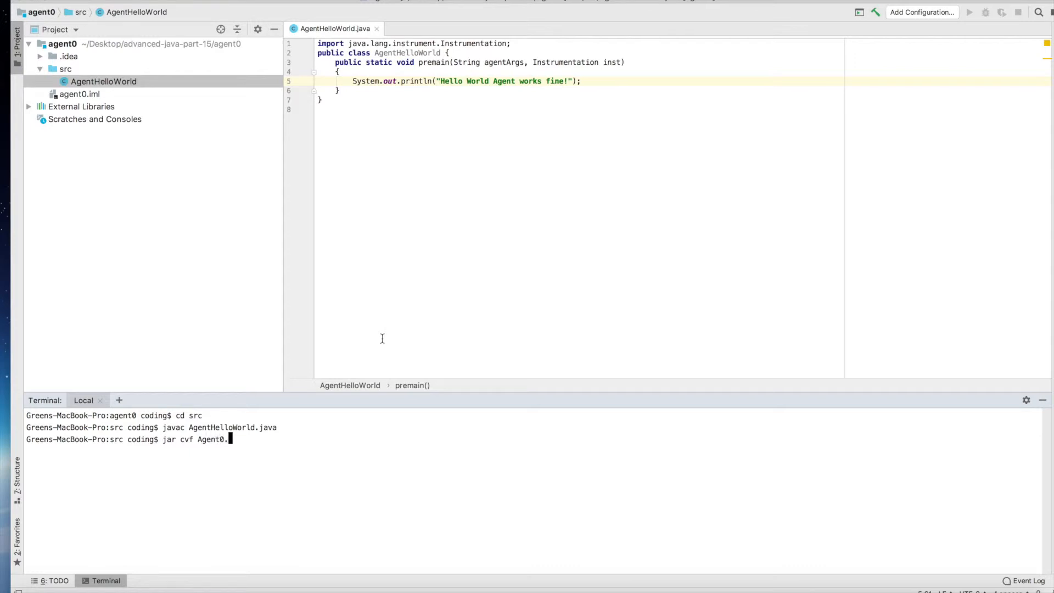
pyautogui.write('jar')
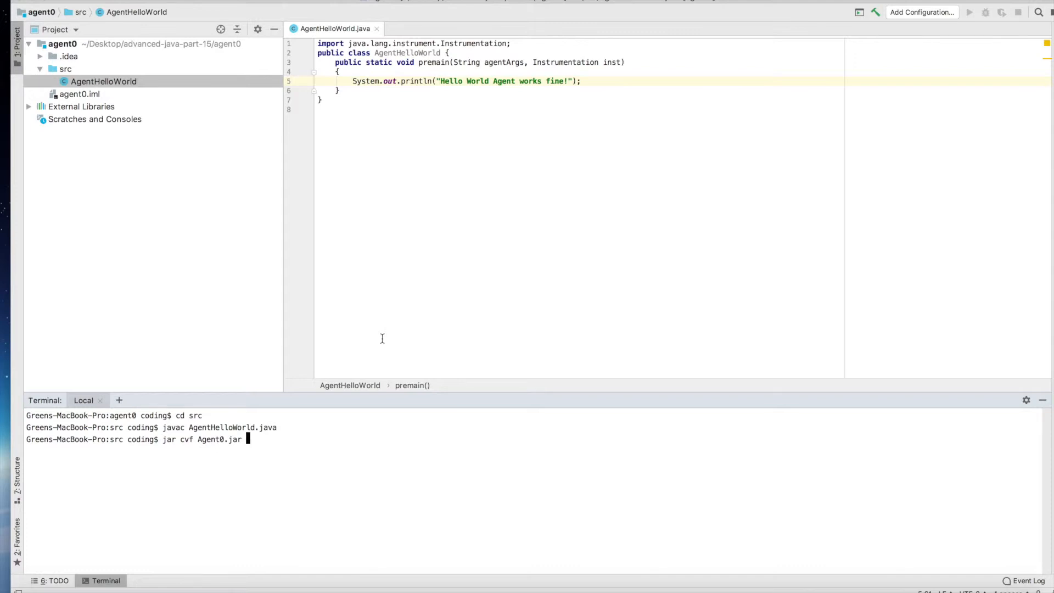
pyautogui.write('AgentHelloWorld.class')
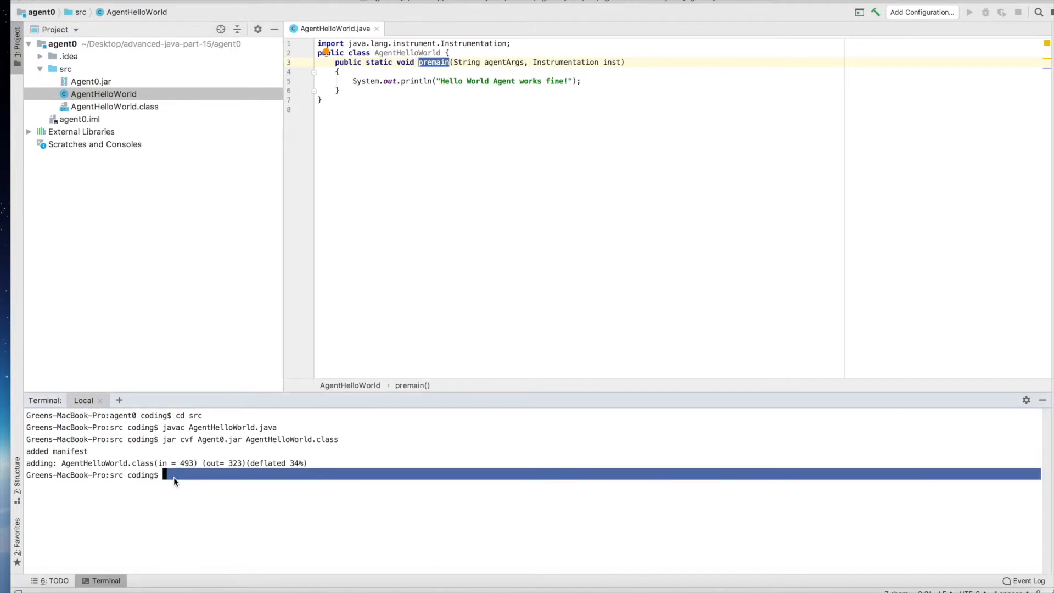
pyautogui.write('vi')
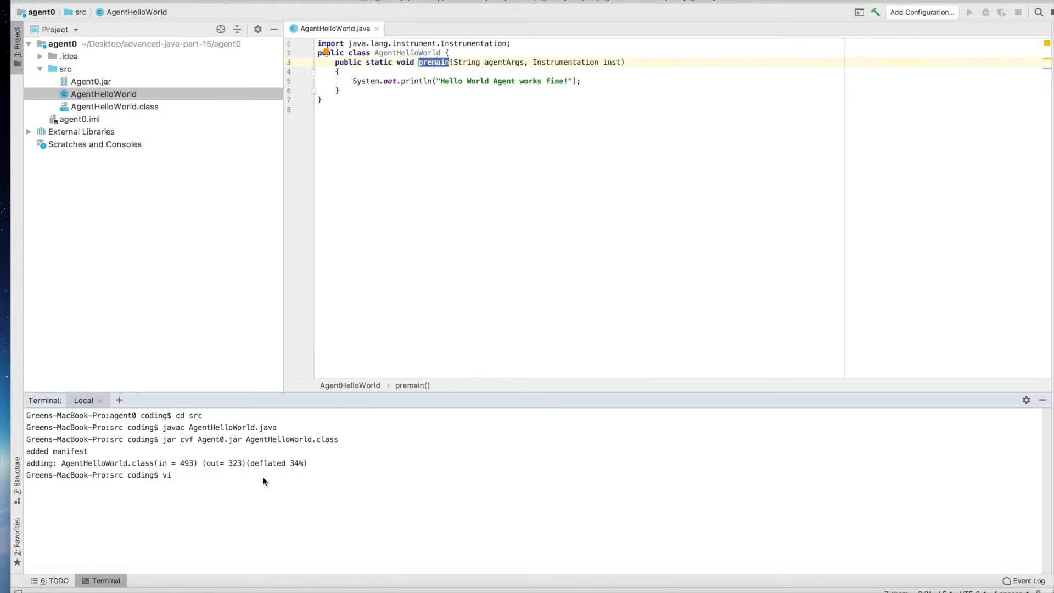
# - Open MANIFEST.MF in vi from the terminal
pyautogui.write('ma')
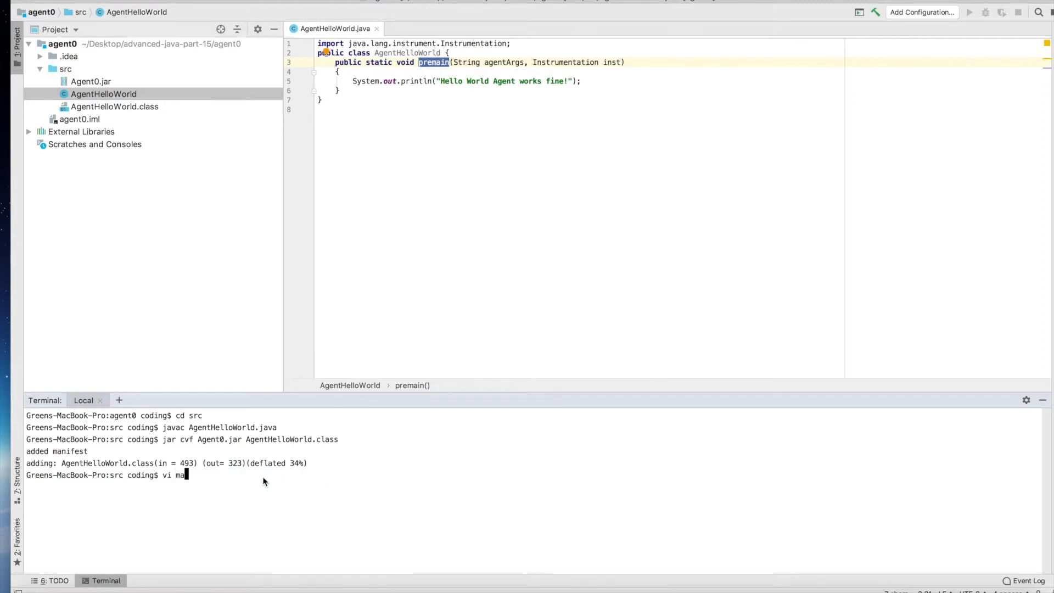
pyautogui.press('Backspace')
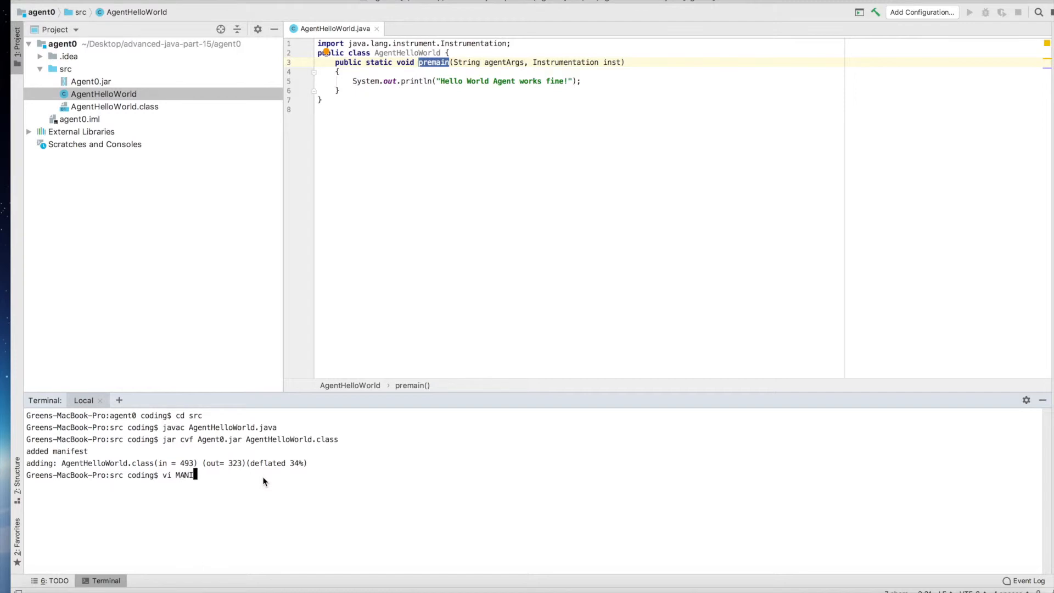
pyautogui.write('FEST.MF')
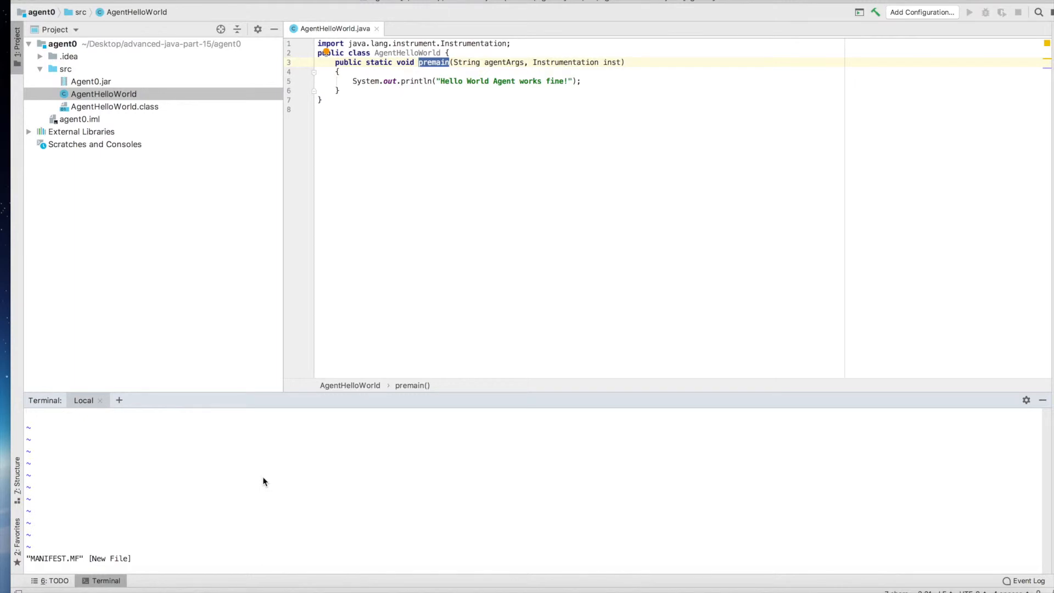
# - Write the line Premain-Class: AgentHelloWorld in the manifest and save it
pyautogui.write('Pre')
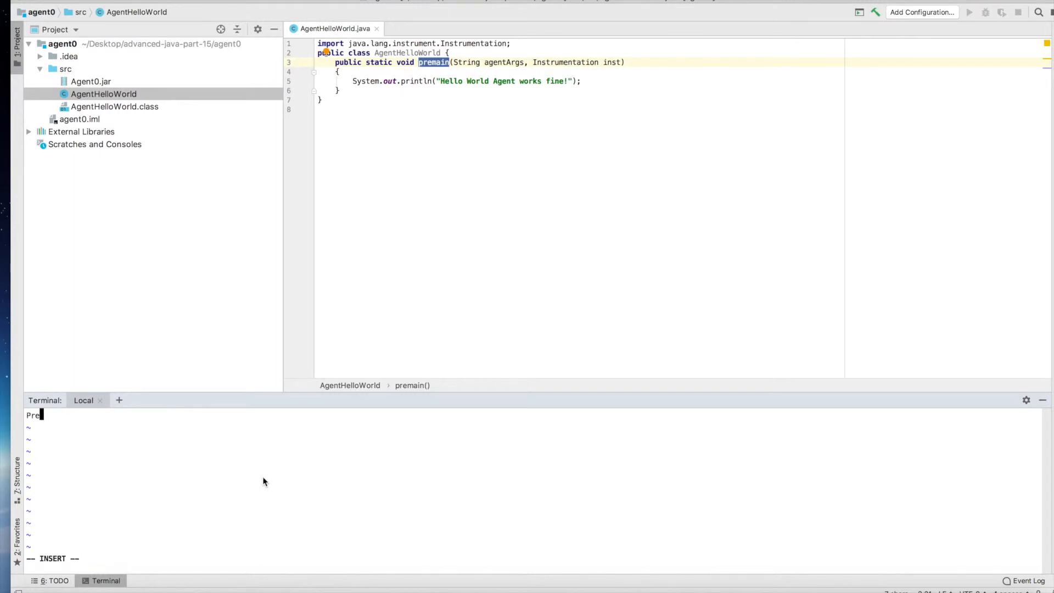
pyautogui.write('main')
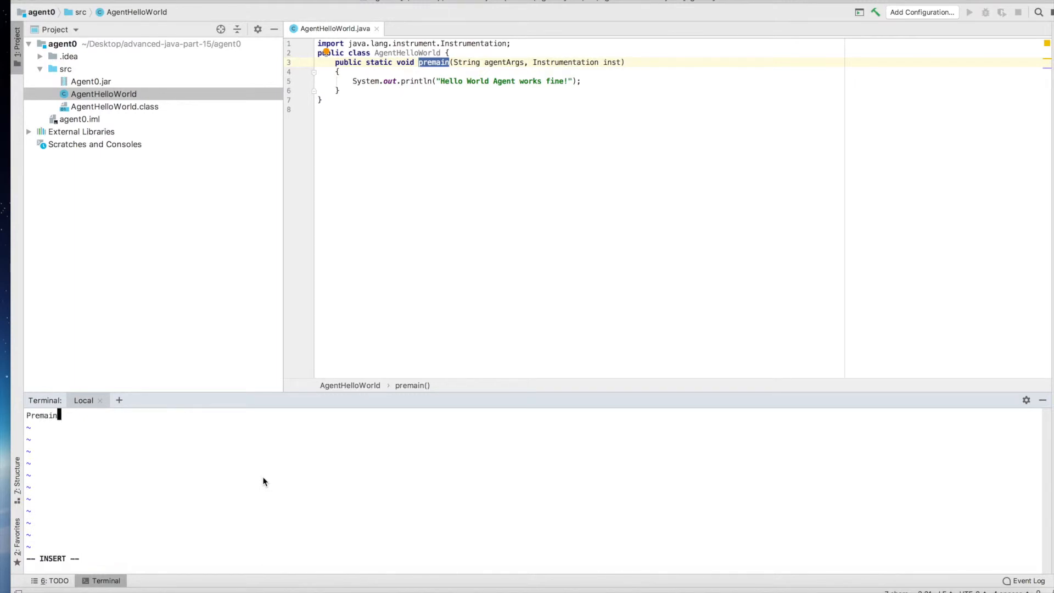
pyautogui.write('-Clas')
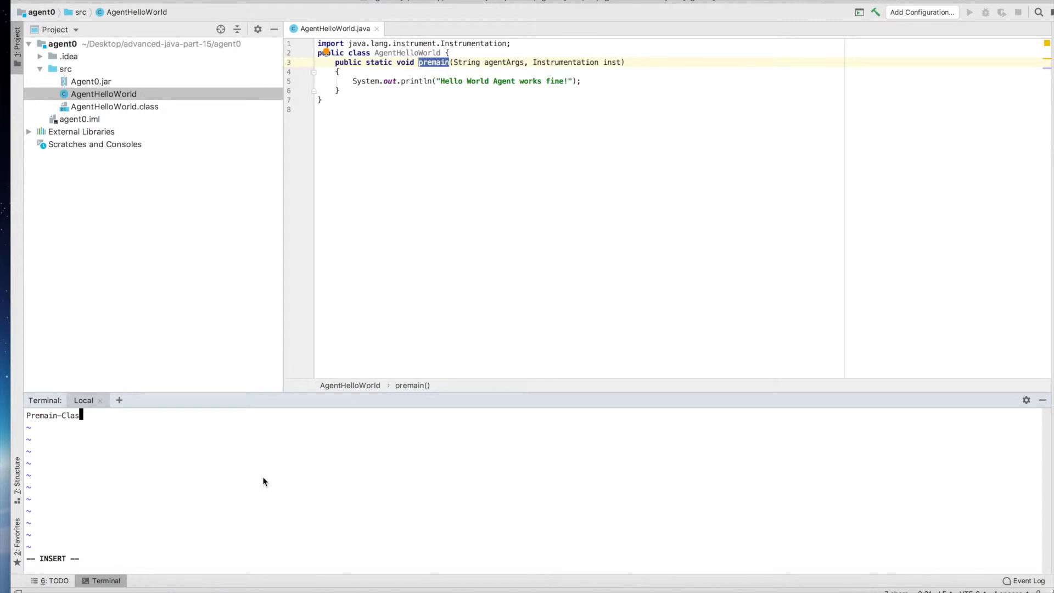
pyautogui.write('s:')
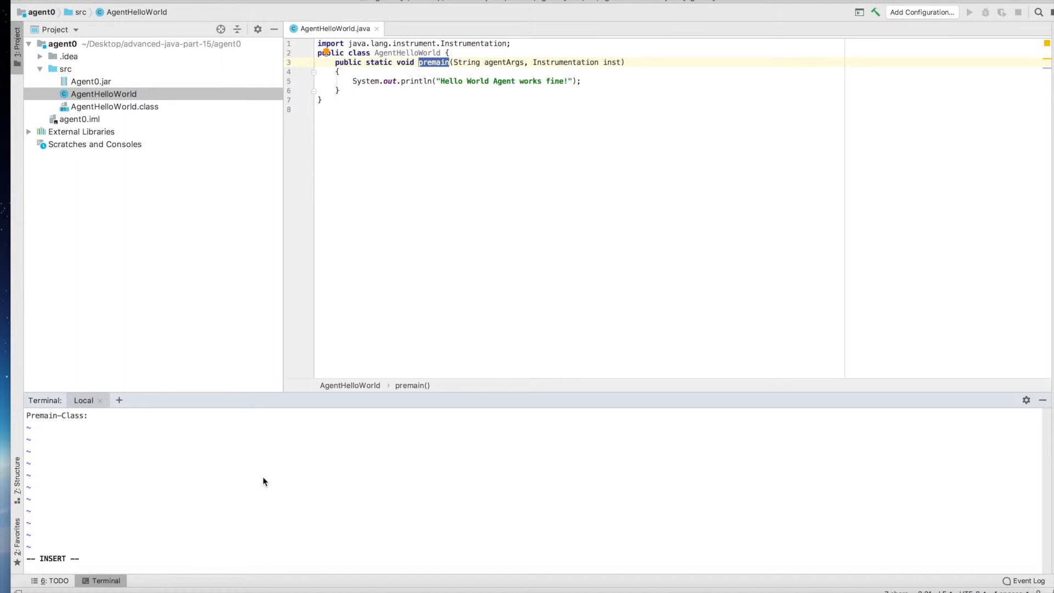
pyautogui.write('age')
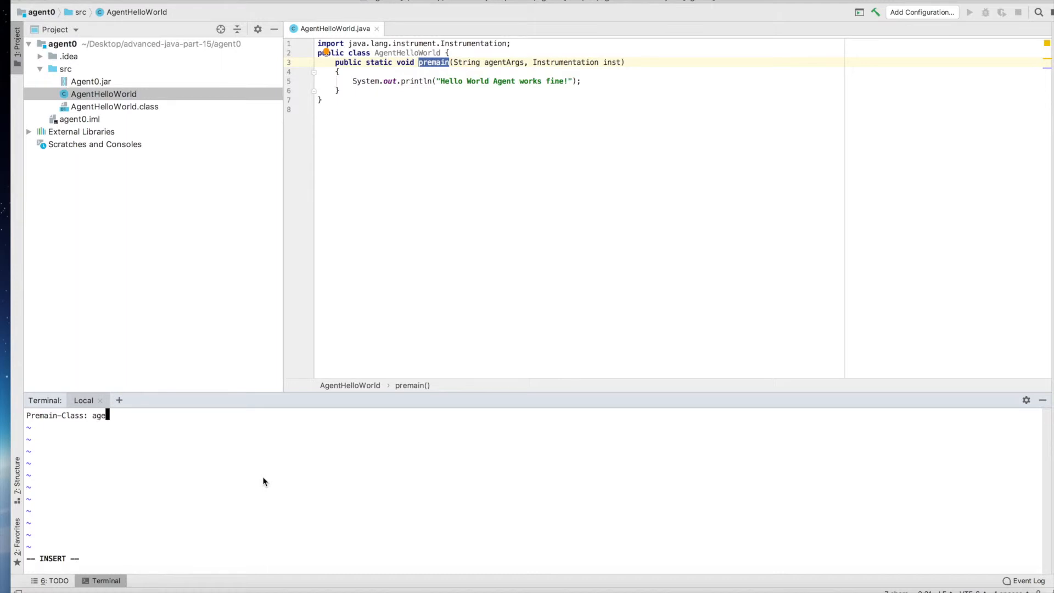
pyautogui.press('BackSpace')
pyautogui.write('A')
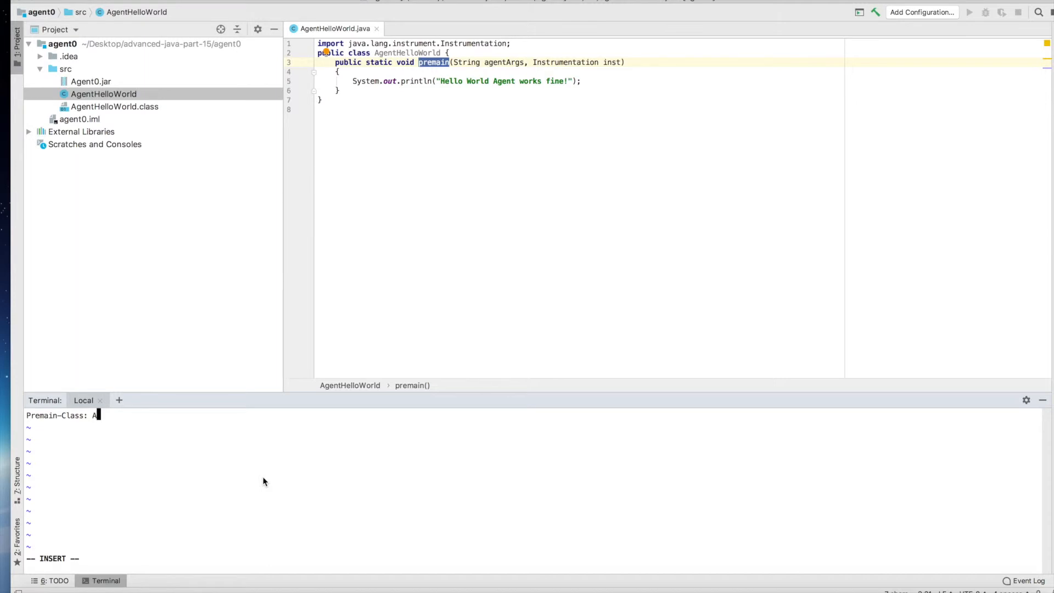
pyautogui.write('gent')
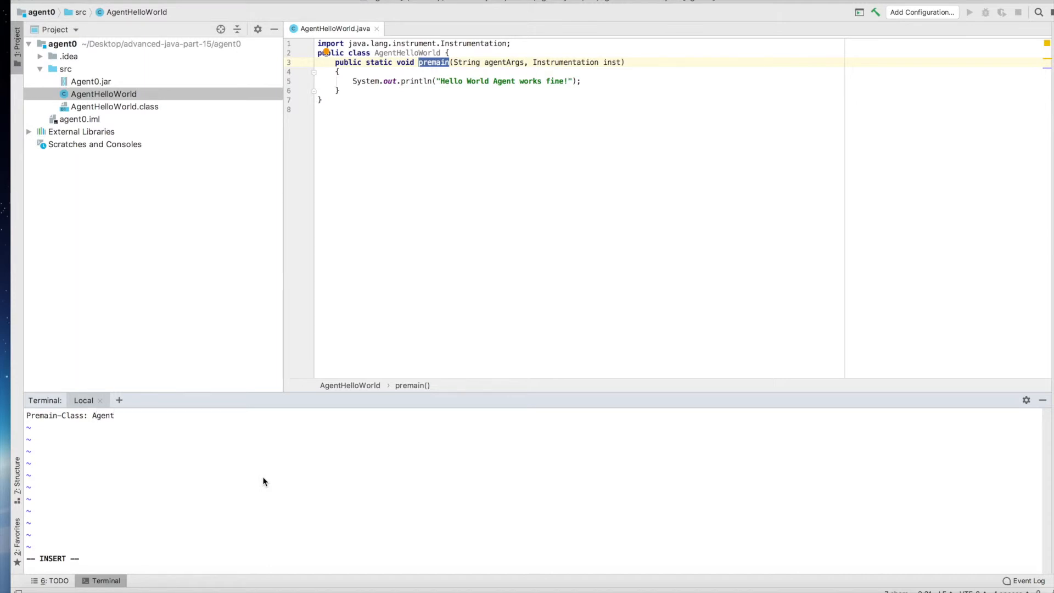
pyautogui.write('Hello')
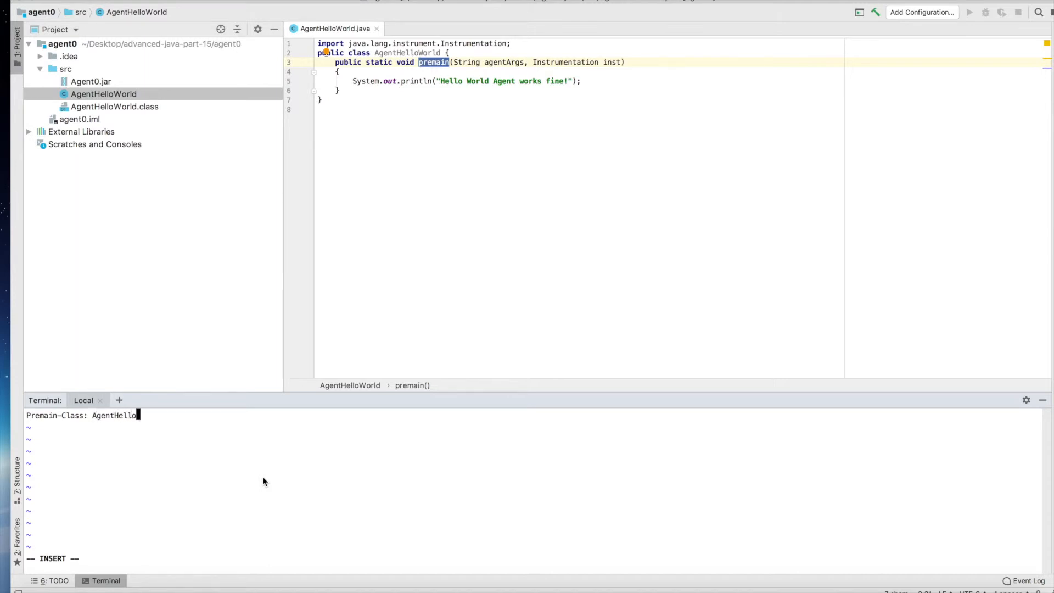
pyautogui.write('World')
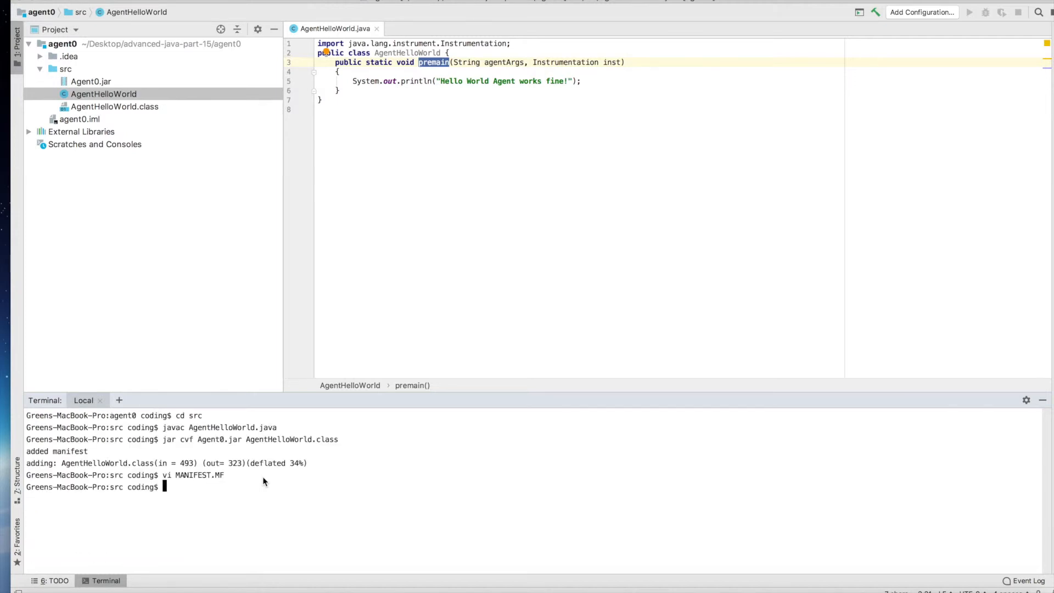
# - Run jar cvmf MANIFEST.MF Agent0.jar AgentHelloWorld.class, then open the src folder in Finder
pyautogui.write('ls')
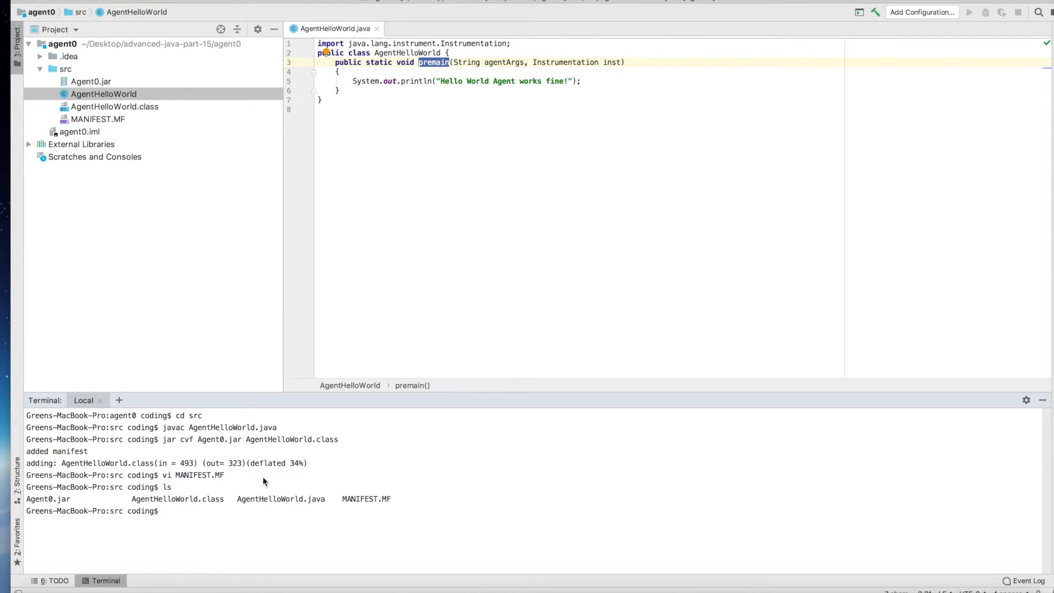
pyautogui.write('jar')
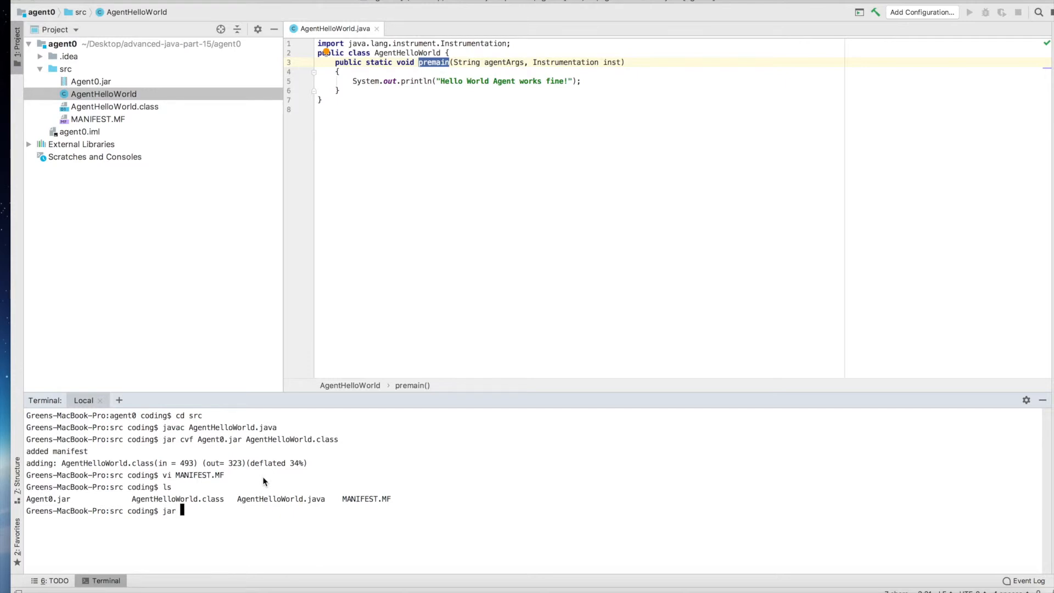
pyautogui.write('cvmf')
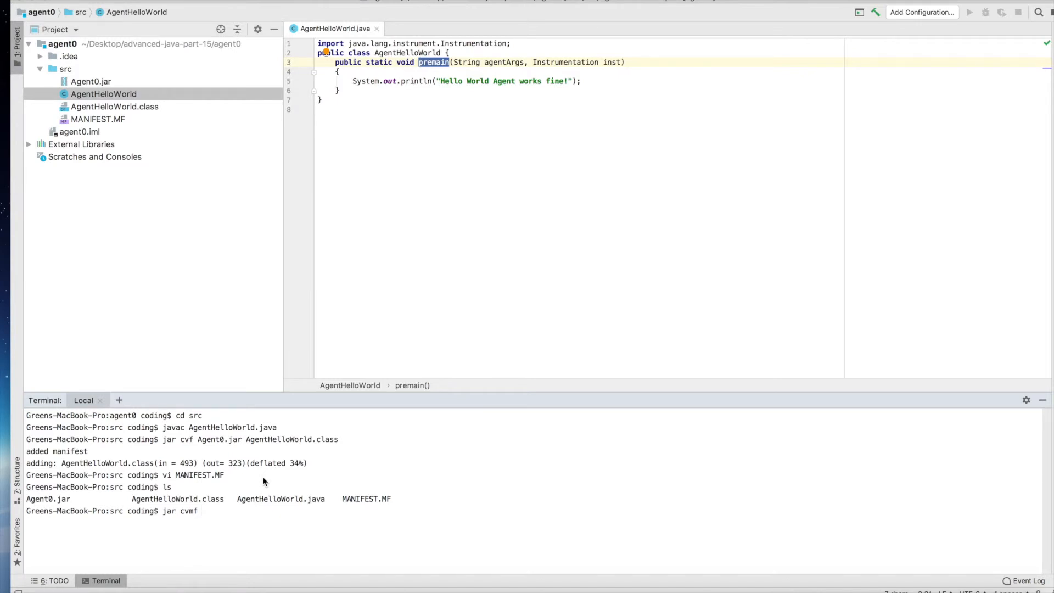
pyautogui.write('M')
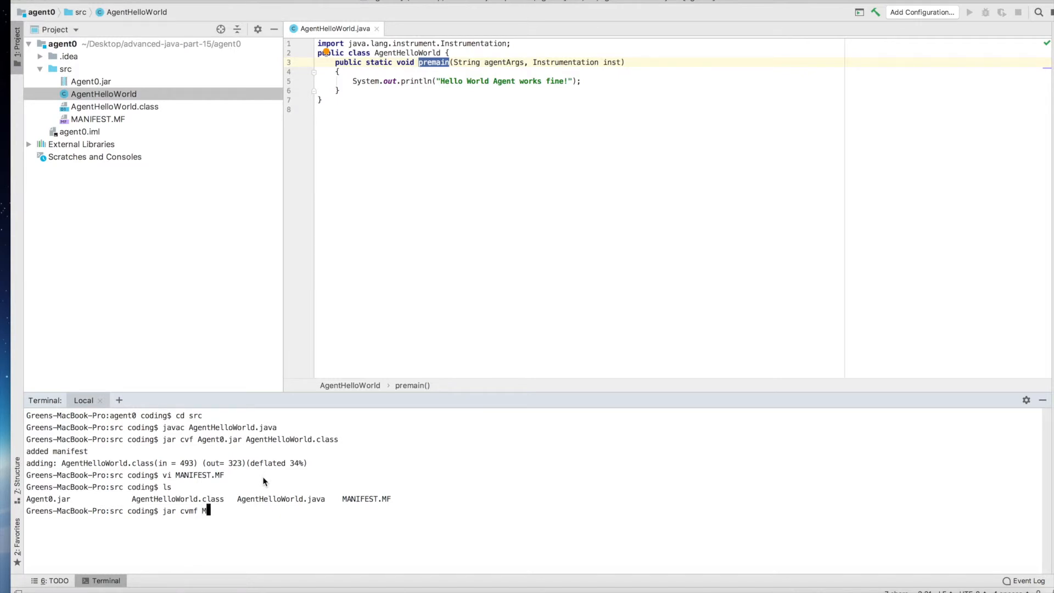
pyautogui.write('ANIFEST.MF')
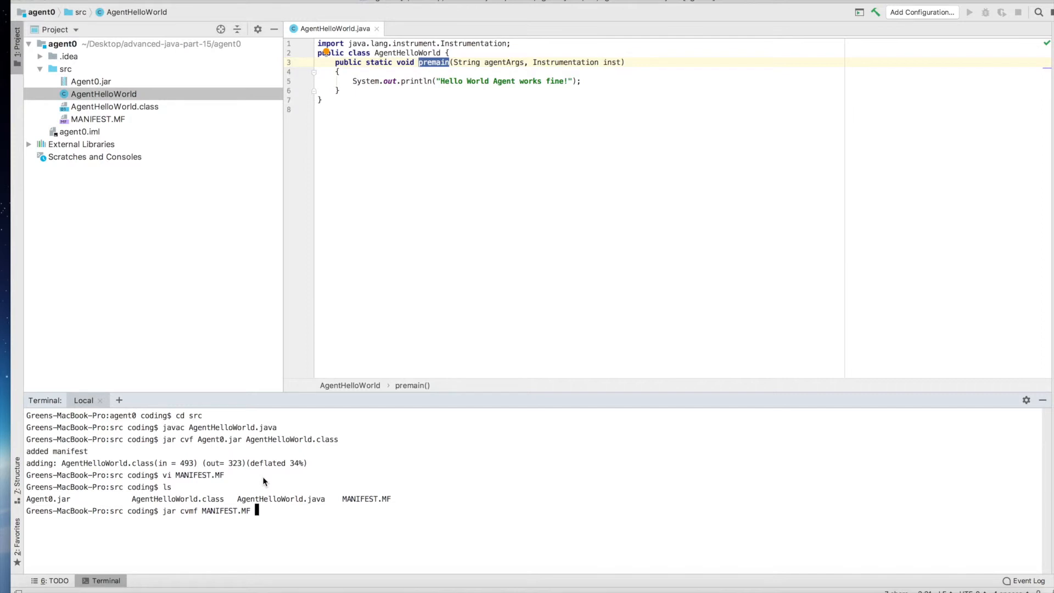
pyautogui.write('Agent0')
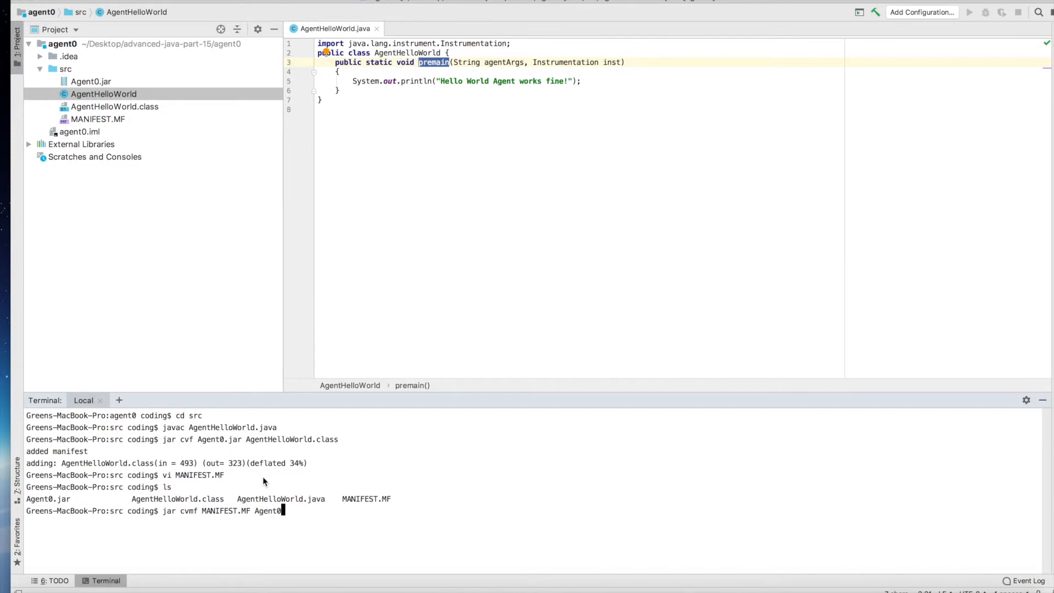
pyautogui.write('.jar')
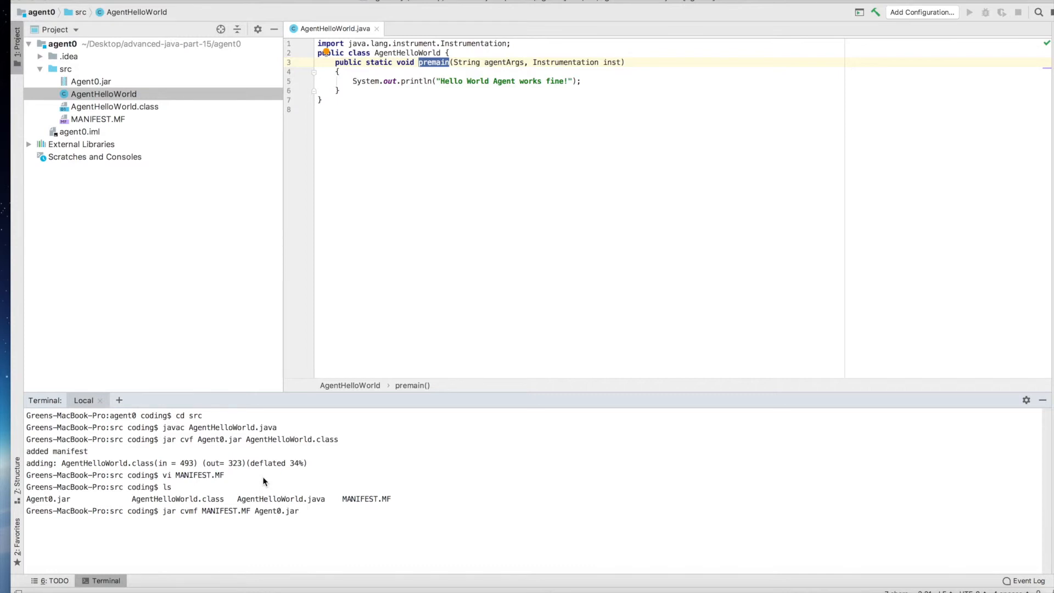
pyautogui.write('Agent')
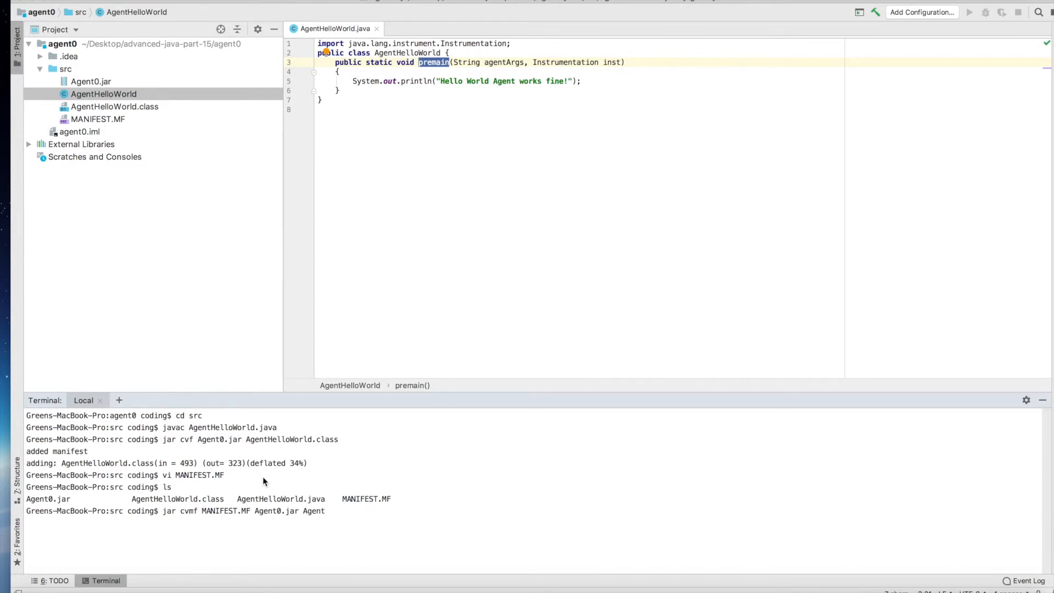
pyautogui.write('Hw')
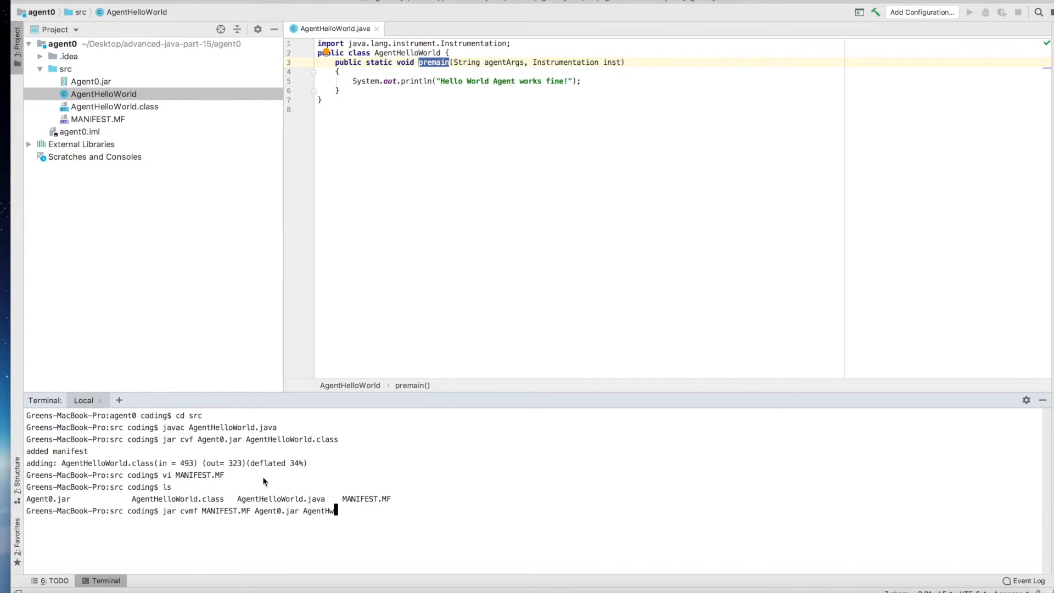
pyautogui.write('elloWorld.')
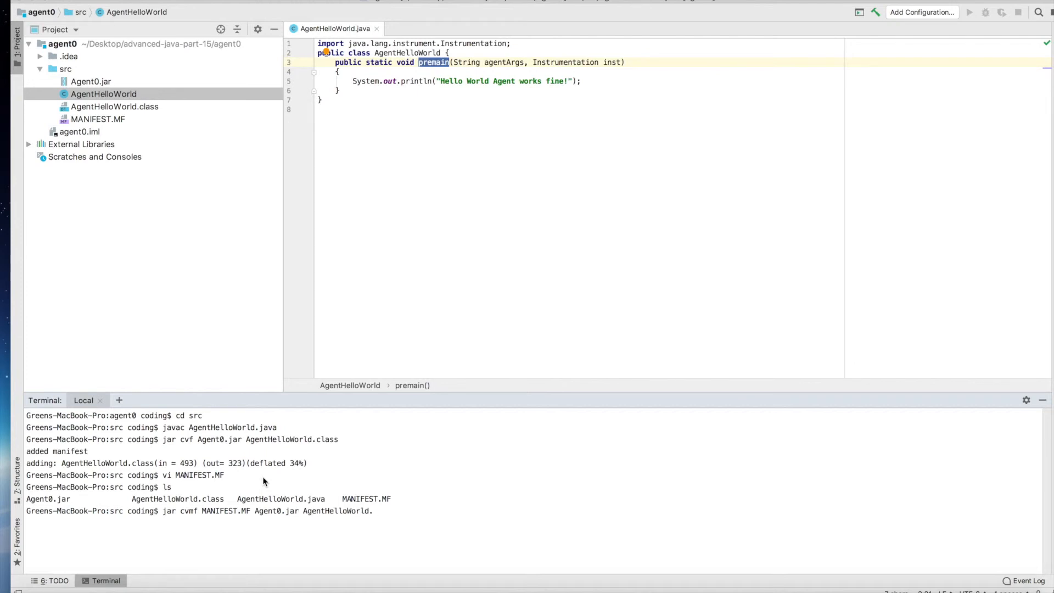
pyautogui.write('class')
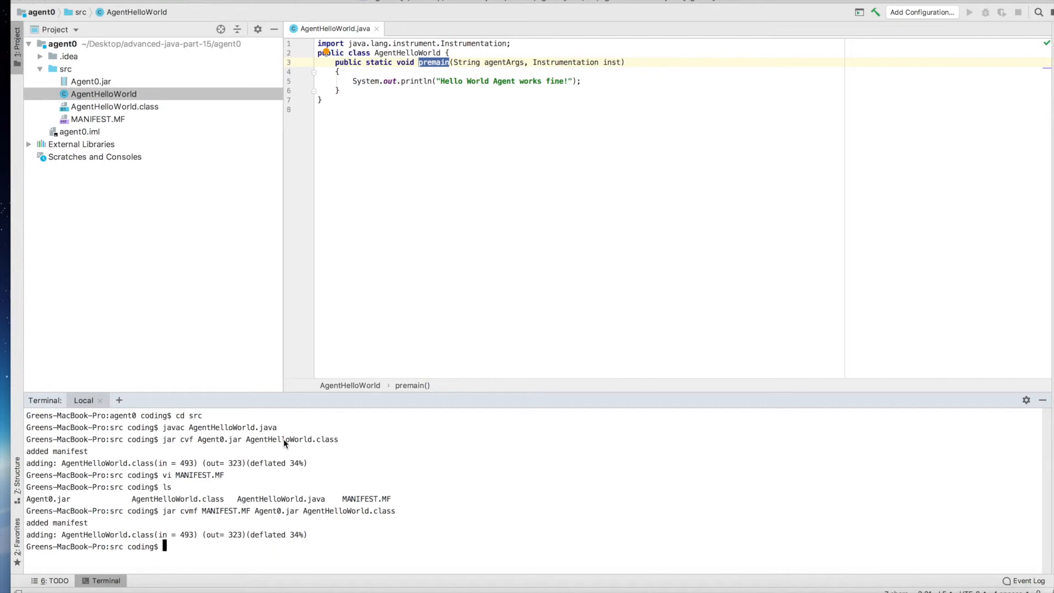
pyautogui.write('open .')
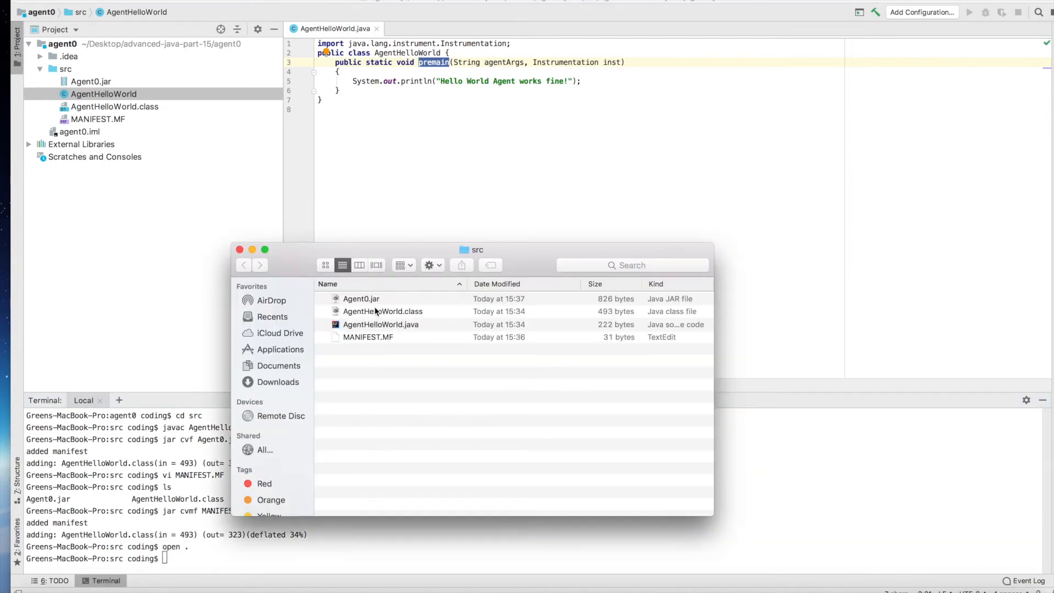
# - Copy Agent0.jar from src into the Lab folder alongside Web.jar
pyautogui.rightClick(362, 299)
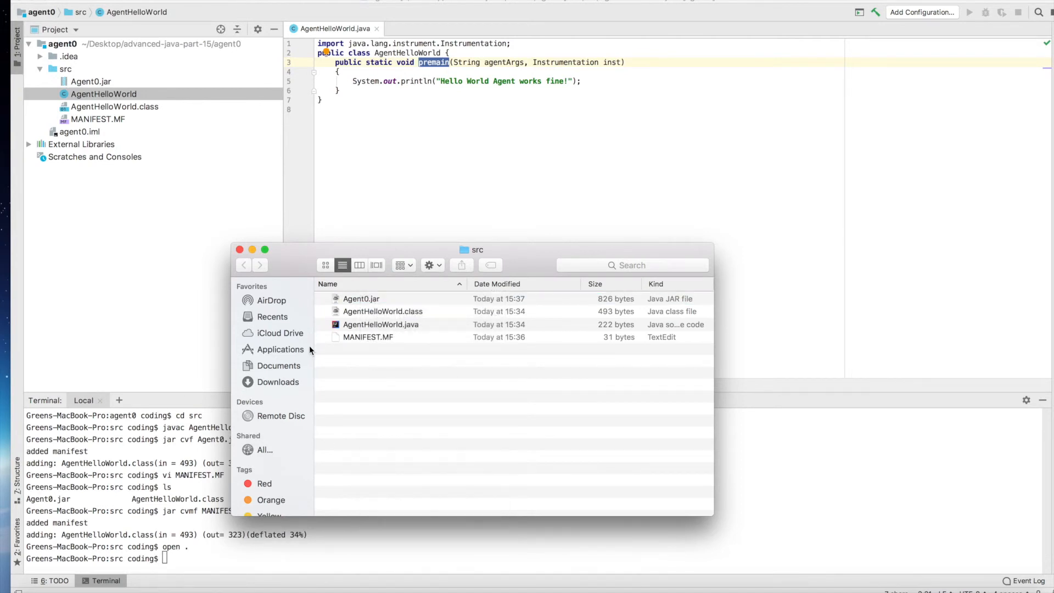
pyautogui.rightClick(361, 299)
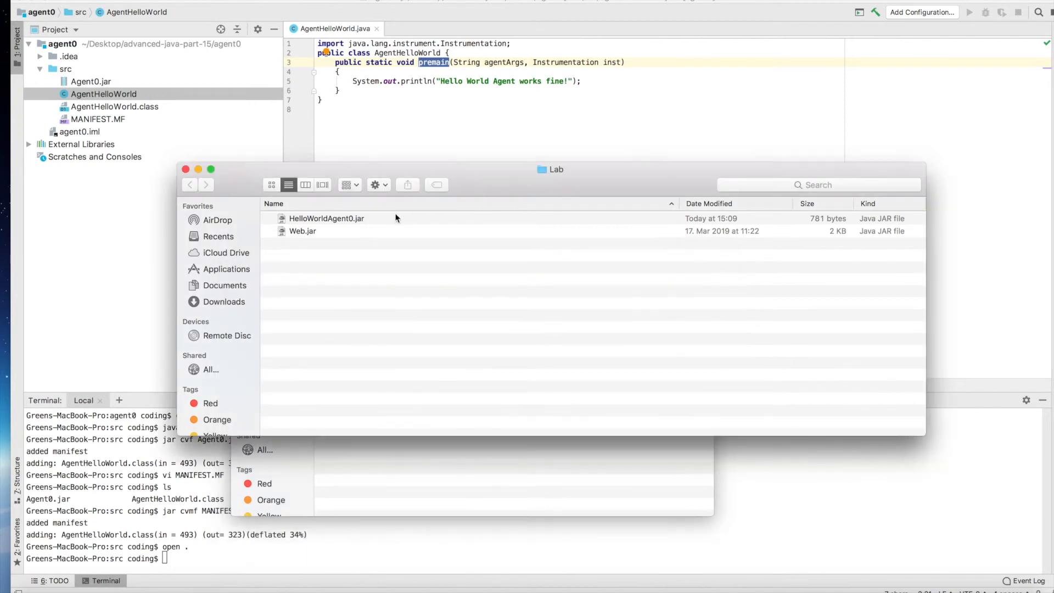
pyautogui.click(326, 217)
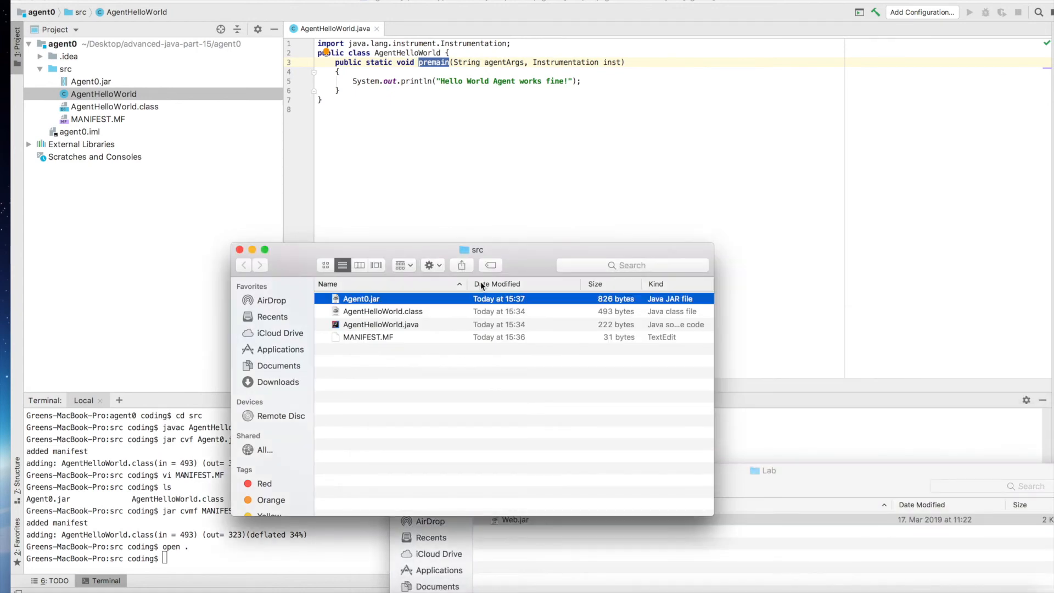
pyautogui.rightClick(361, 298)
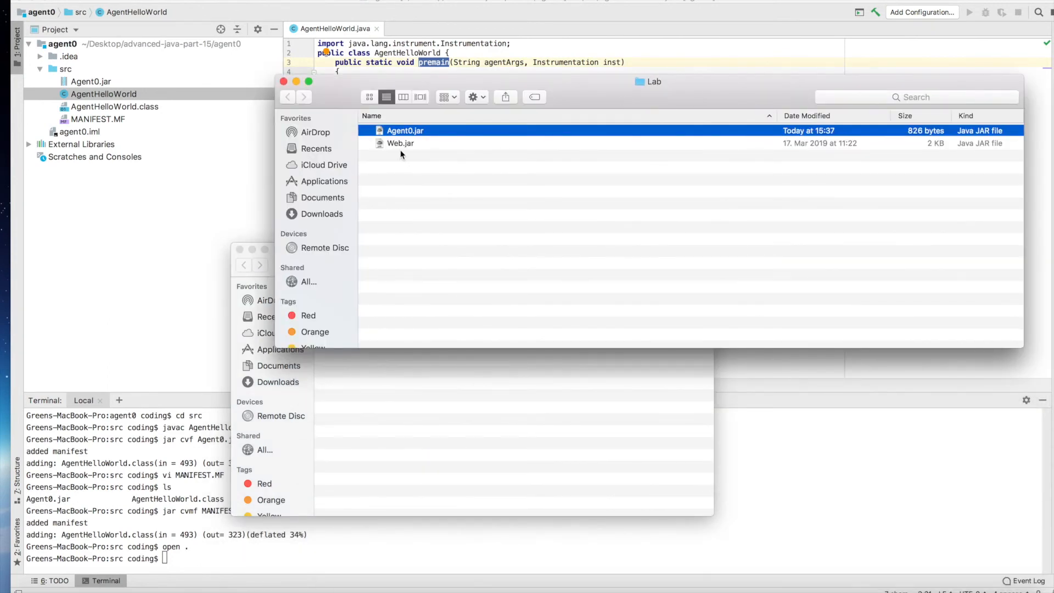
pyautogui.moveTo(376, 152)
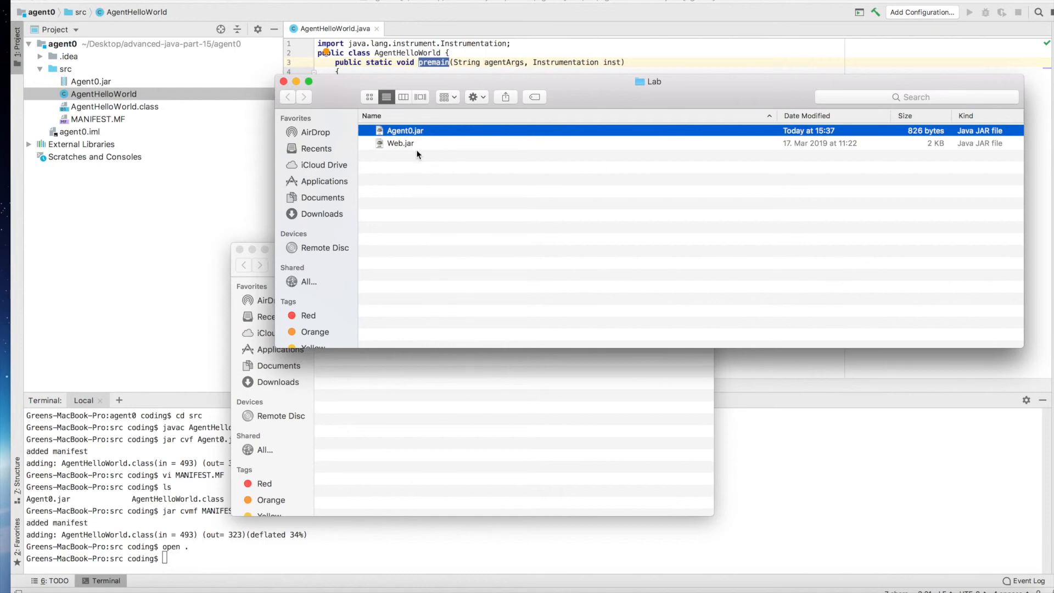
pyautogui.moveTo(405, 151)
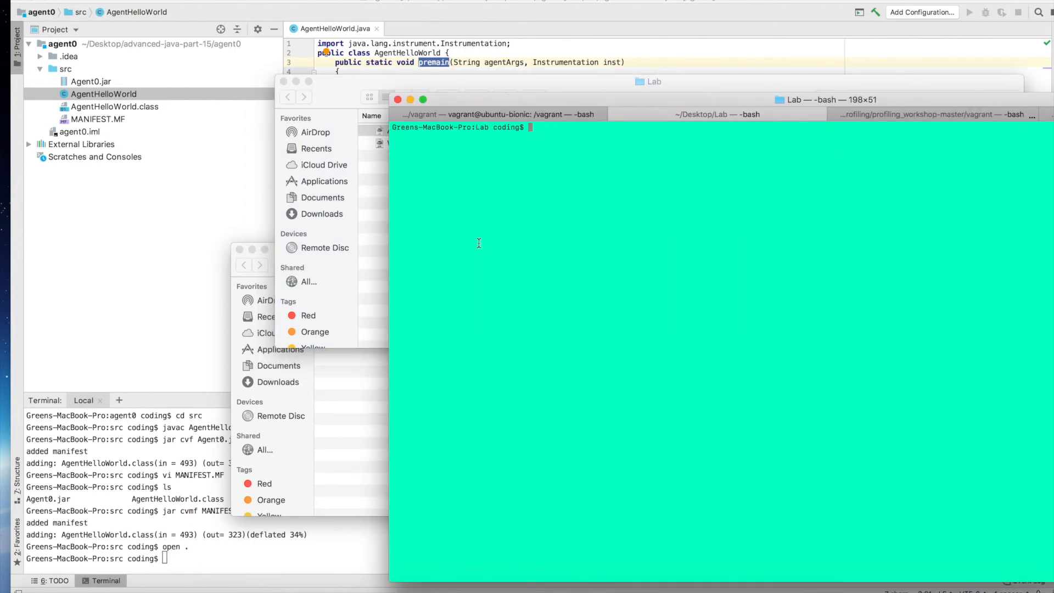
# - List the Lab folder and run java -jar Web.jar on its own
pyautogui.write('ls')
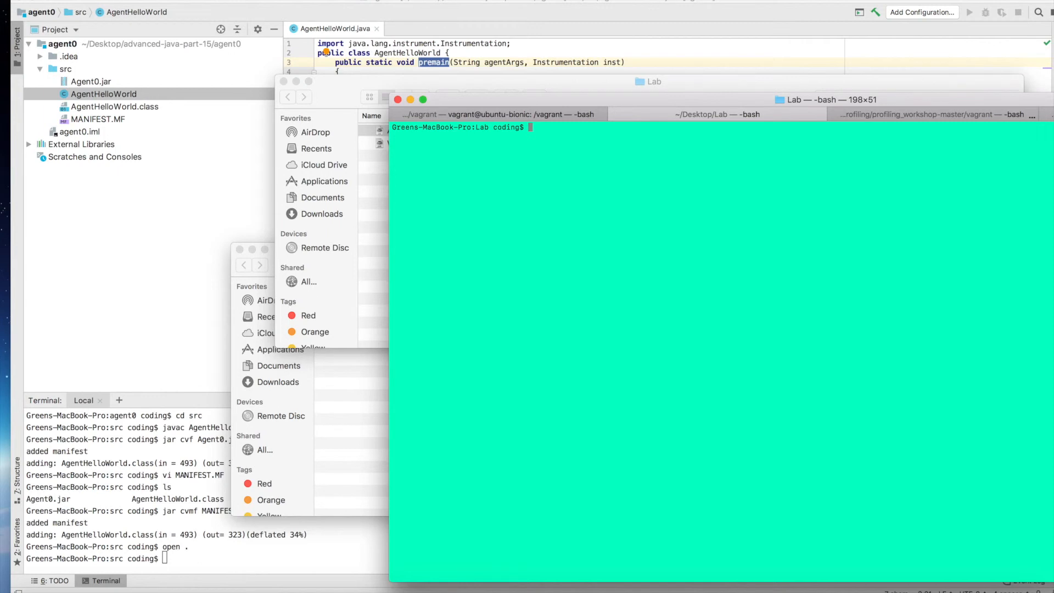
pyautogui.write('java -jar')
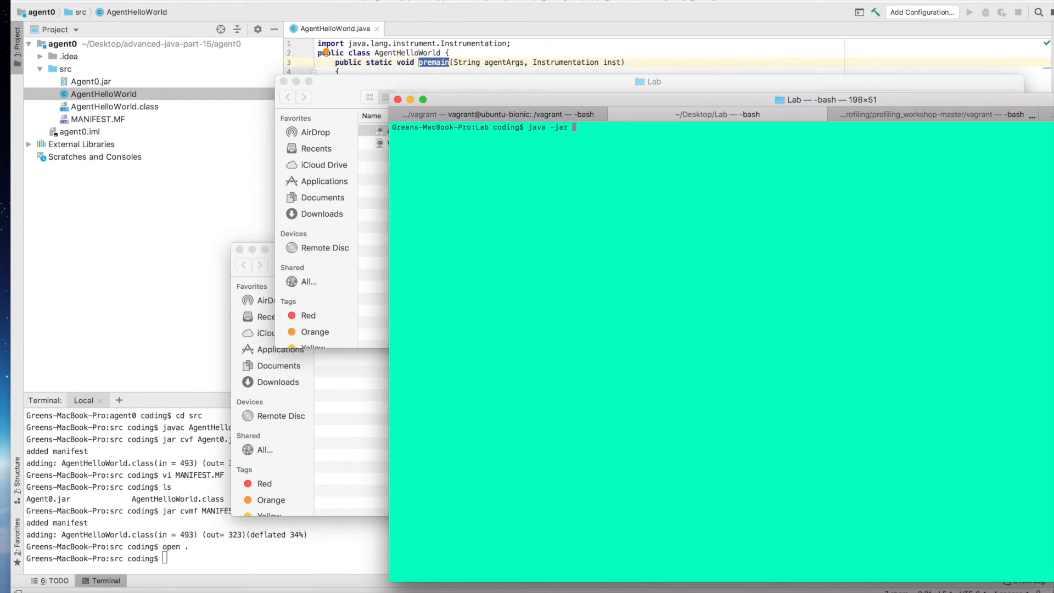
pyautogui.write('w')
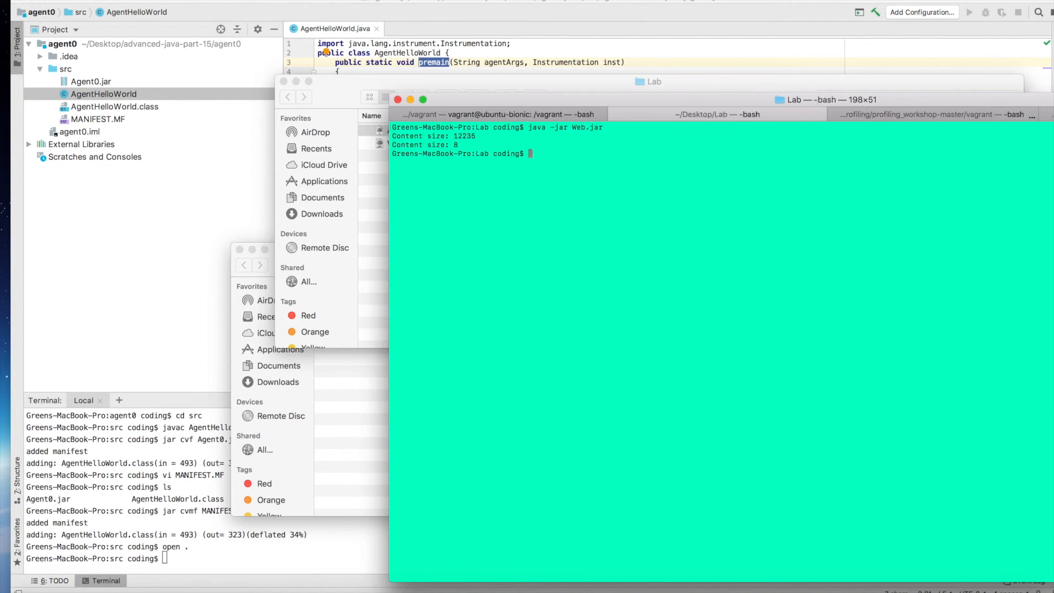
pyautogui.write('java -jar Web.jar')
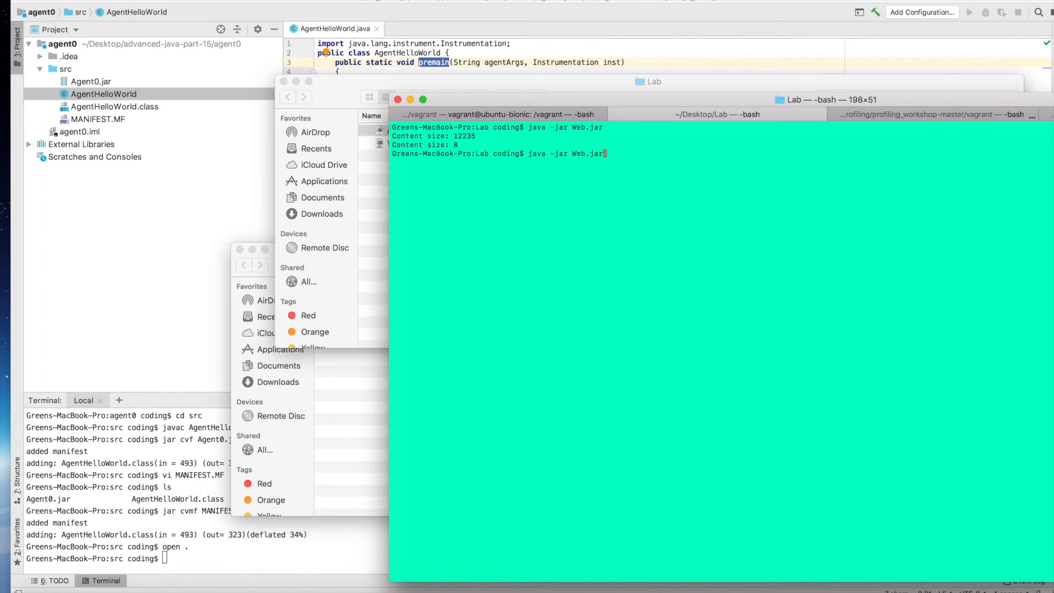
# - Run java -javaagent:Agent0.jar -jar Web.jar to print "Hello World Agent works fine!"
pyautogui.write('javaagent: -ja')
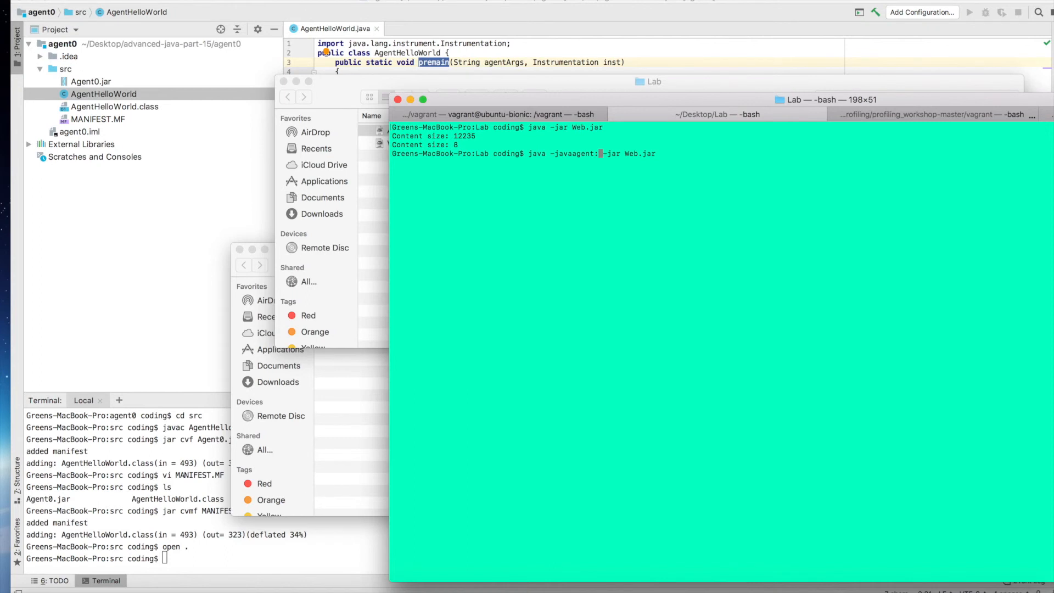
pyautogui.write('Agent0.jar')
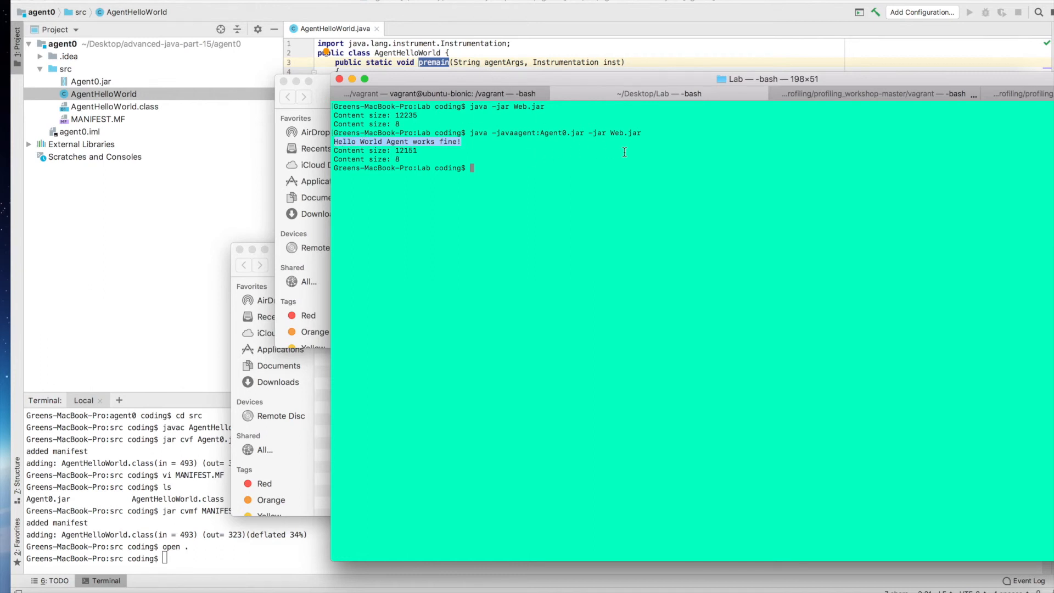
pyautogui.doubleClick(625, 133)
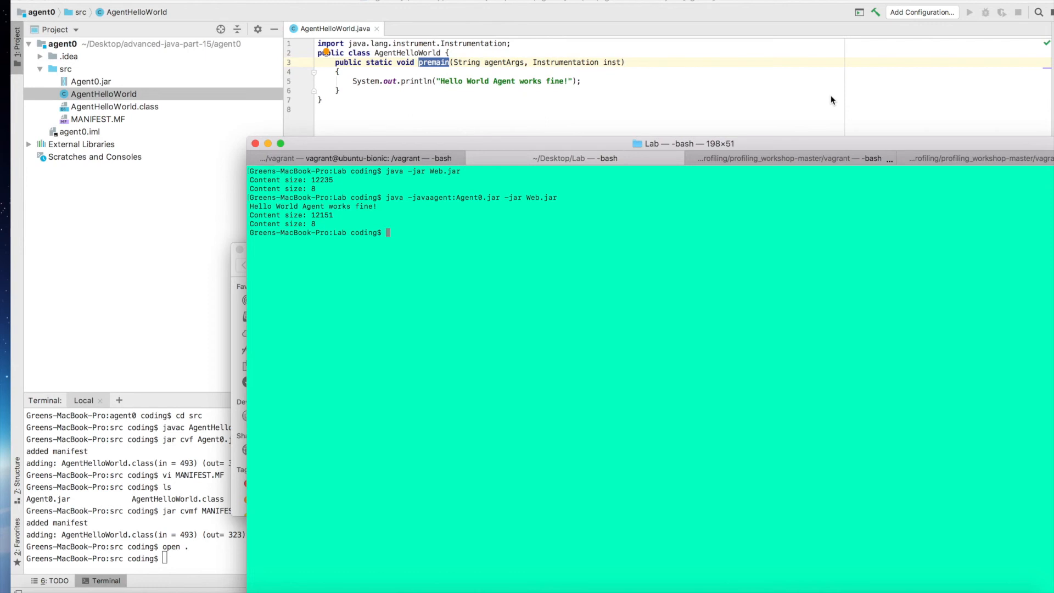
pyautogui.moveTo(594, 85)
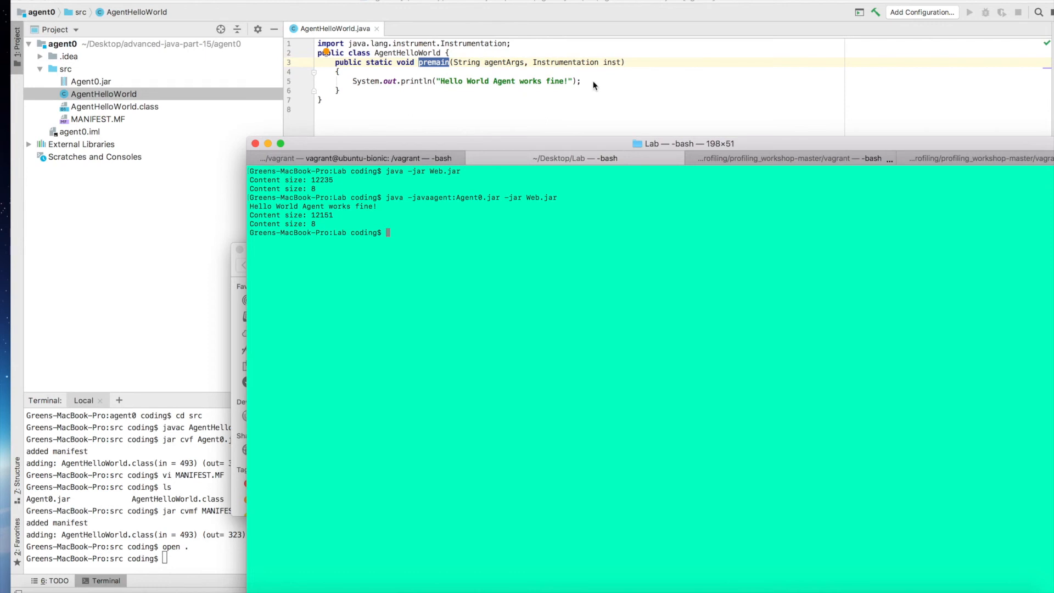